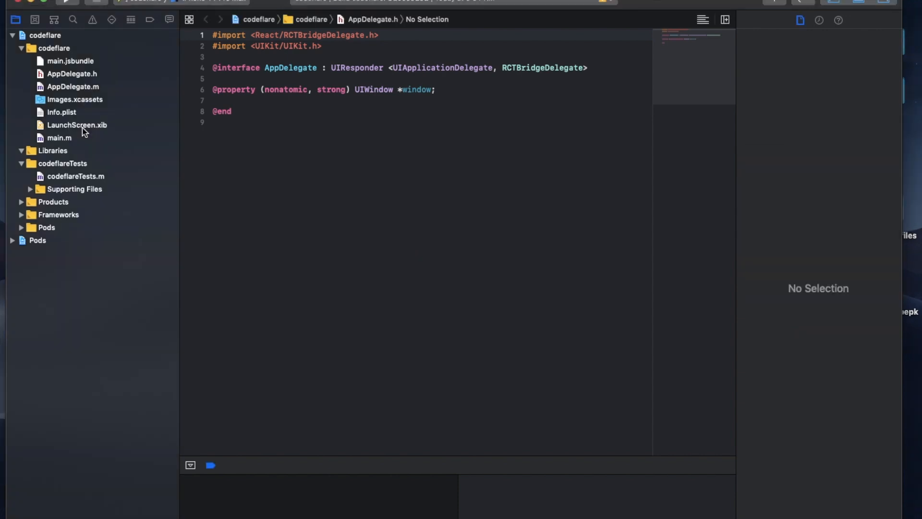
Open LaunchScreen.xib and inspect the codeflare title and Powered by React Native labels.
click(76, 125)
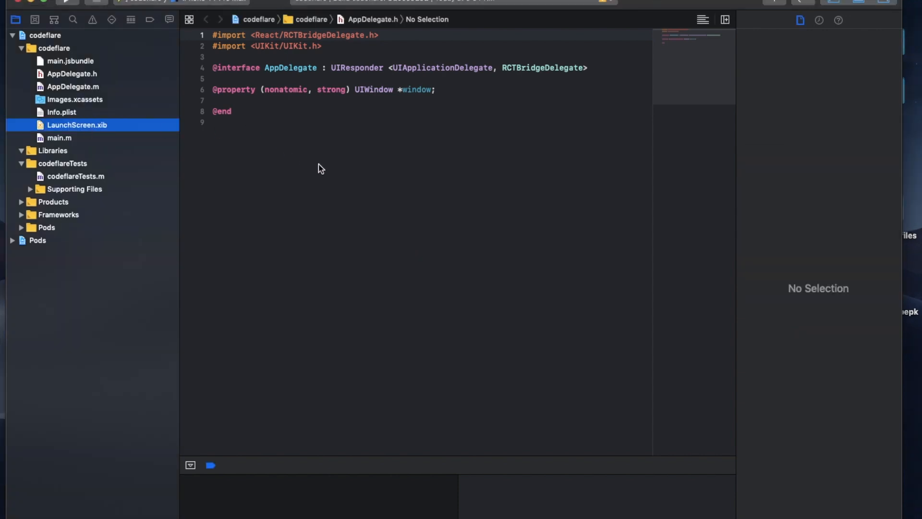
mouse_move(376, 136)
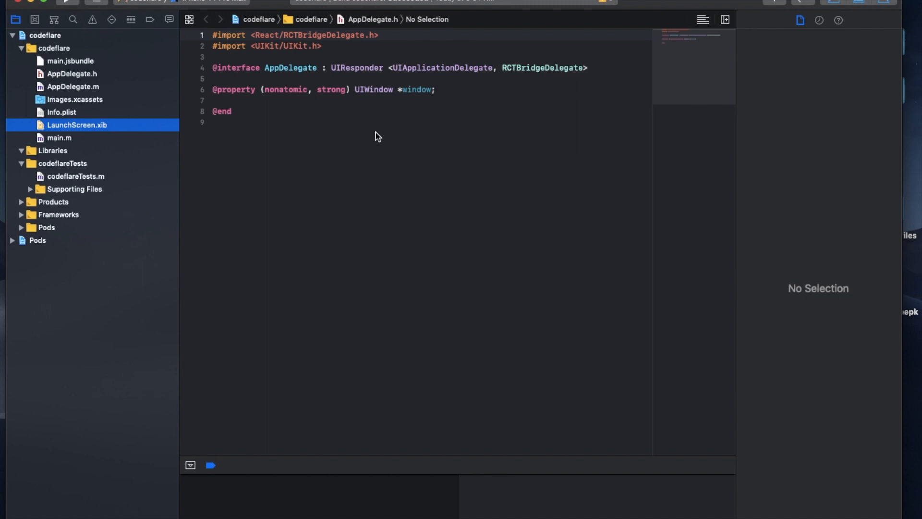
mouse_move(460, 372)
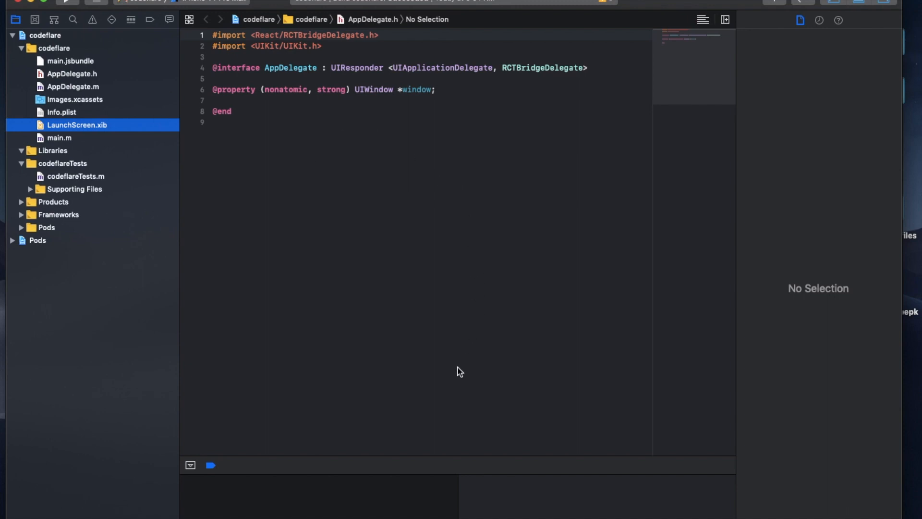
mouse_move(454, 344)
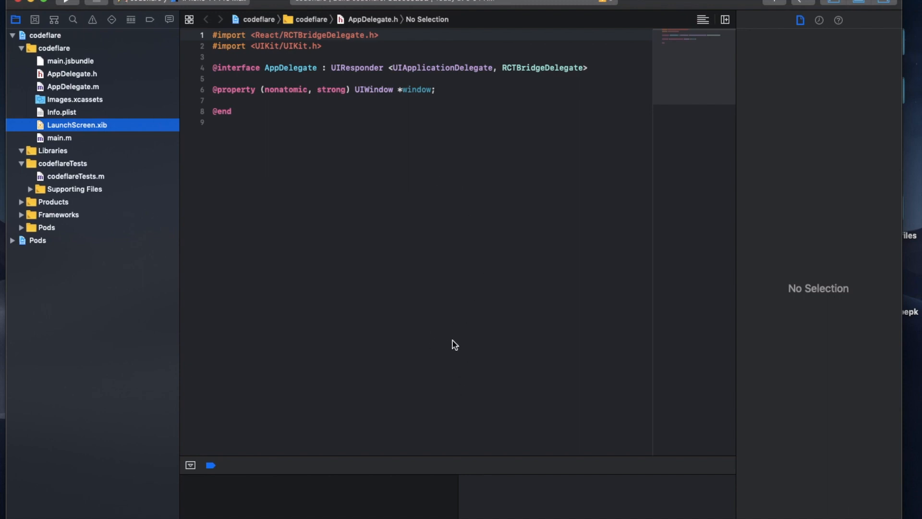
click(77, 125)
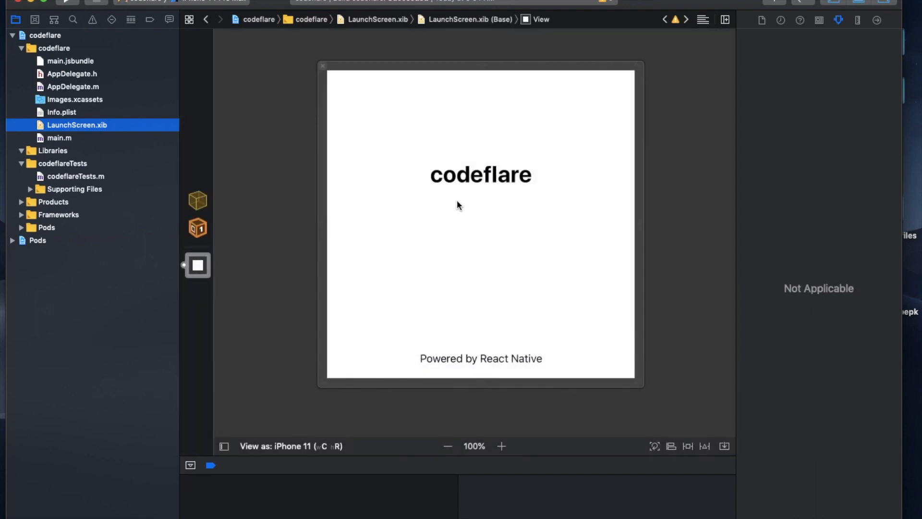
click(480, 175)
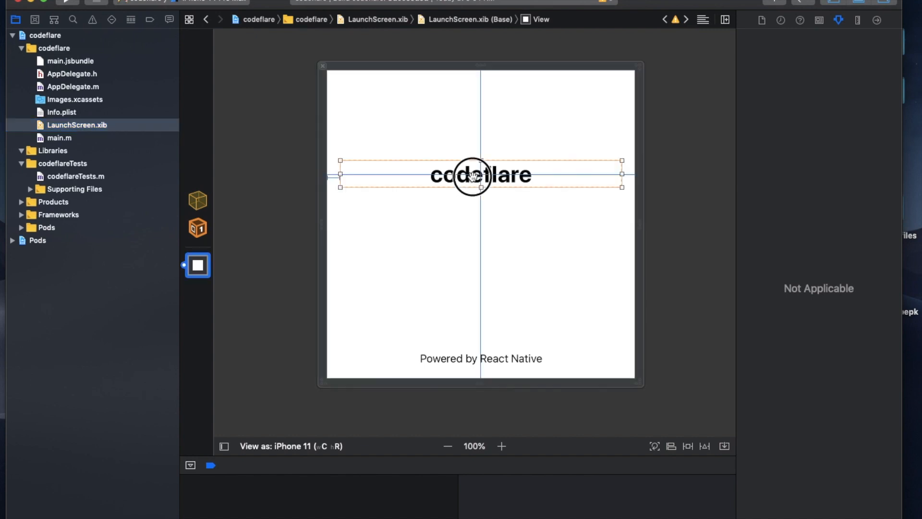
click(480, 358)
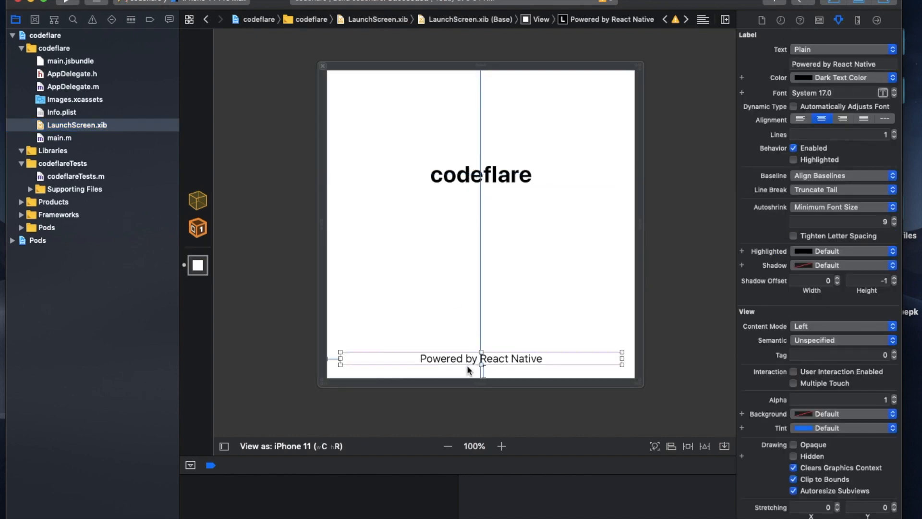
mouse_move(475, 319)
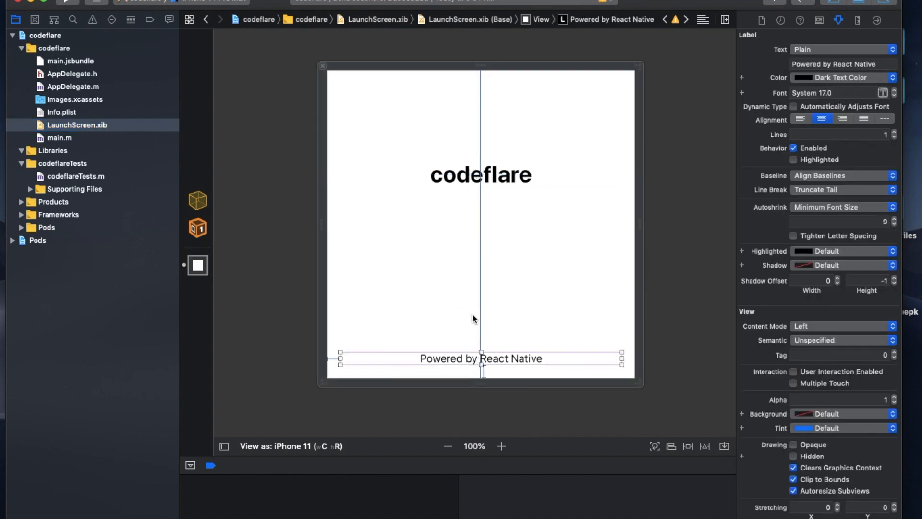
mouse_move(453, 163)
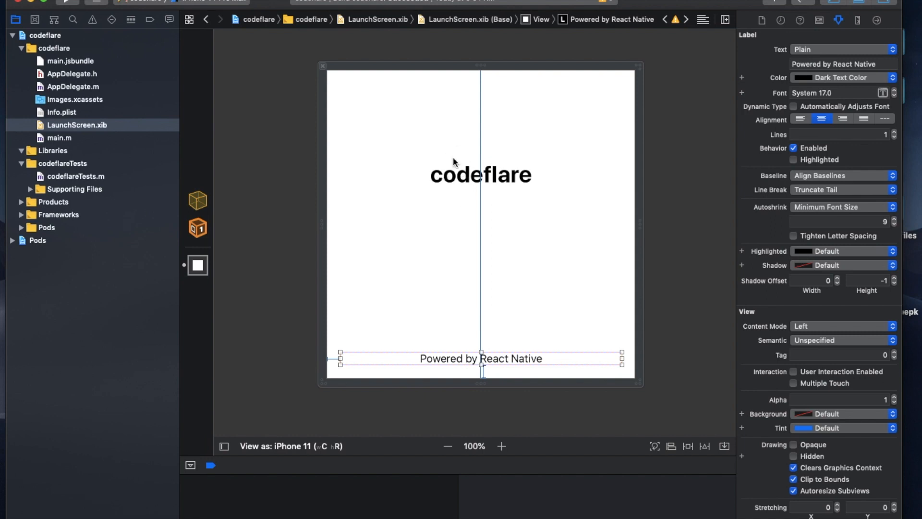
mouse_move(178, 77)
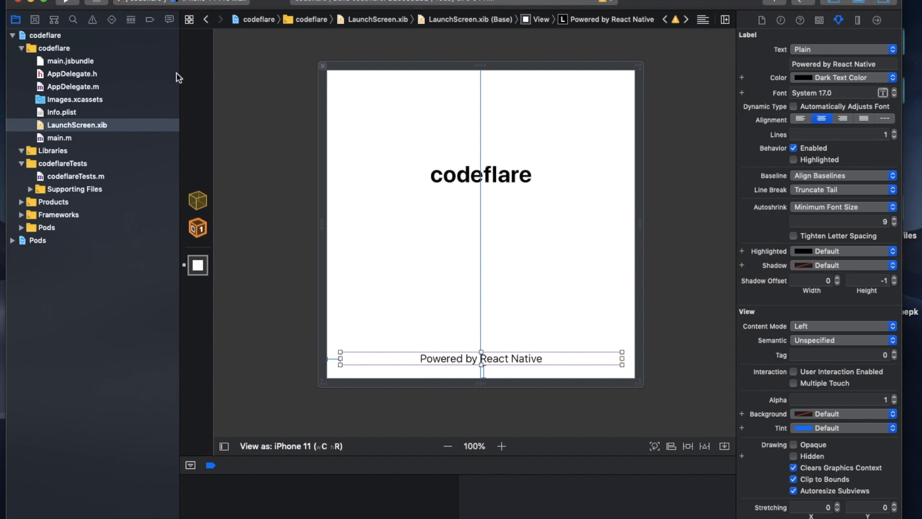
mouse_move(586, 178)
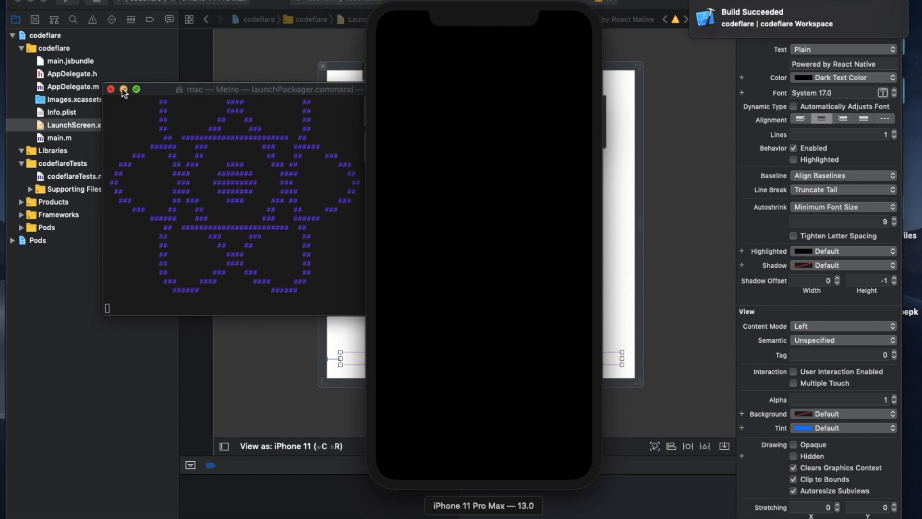
Hide the Metro packager terminal while the app runs in the iPhone 11 Pro Max simulator.
click(124, 89)
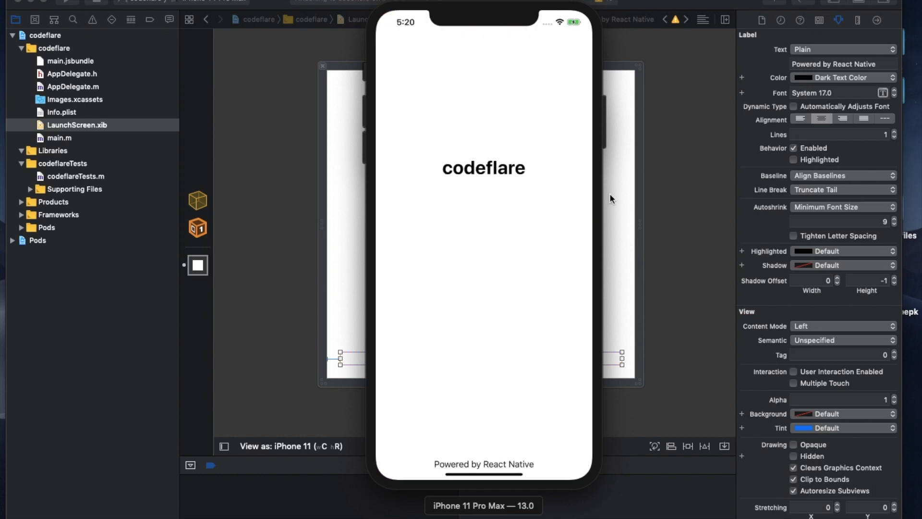
mouse_move(478, 174)
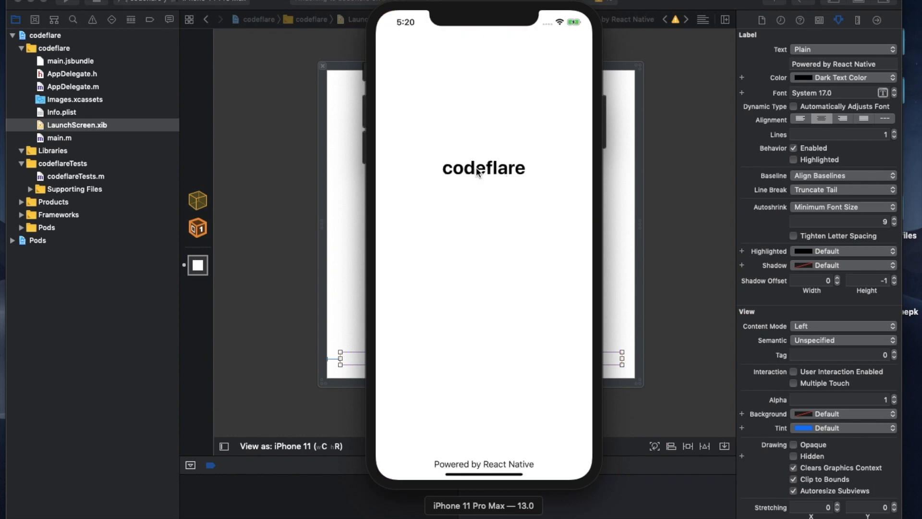
mouse_move(478, 157)
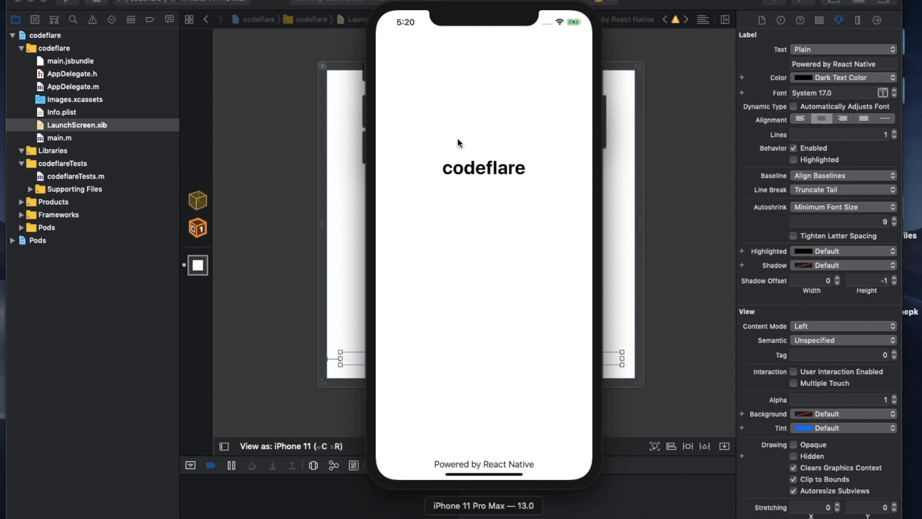
mouse_move(493, 230)
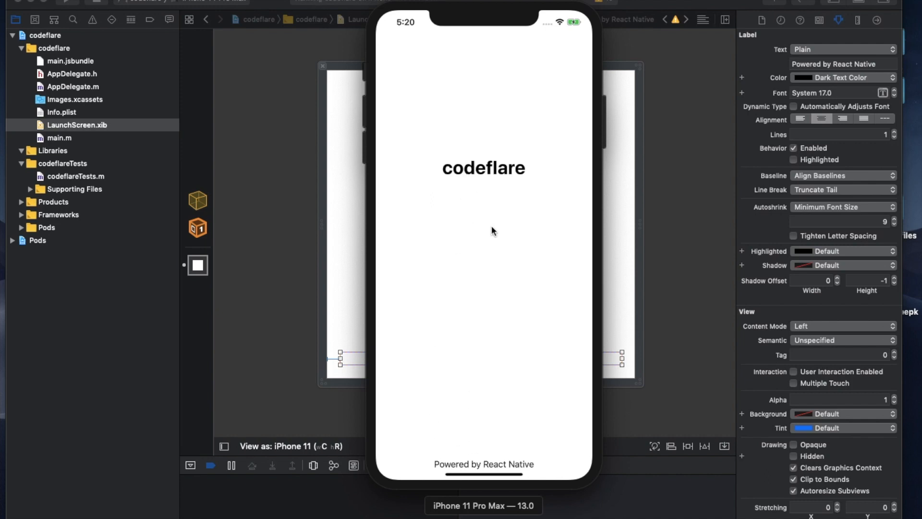
mouse_move(477, 172)
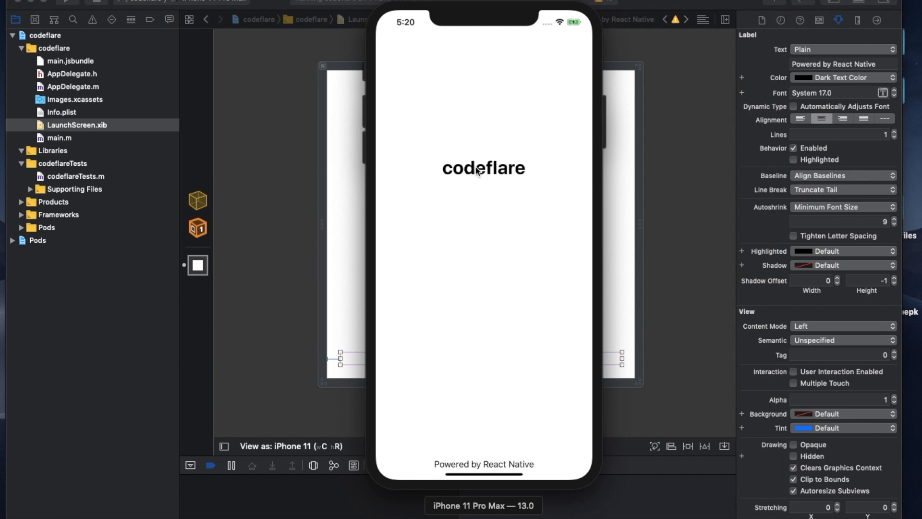
mouse_move(376, 60)
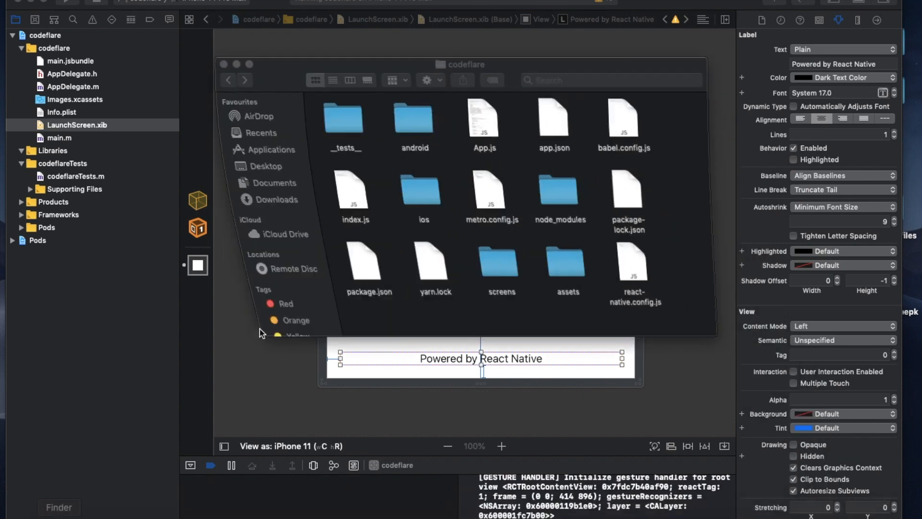
Open the codeflare project's ios folder, showing codeflare.xcodeproj, codeflare.xcworkspace, Podfile and Pods.
click(462, 64)
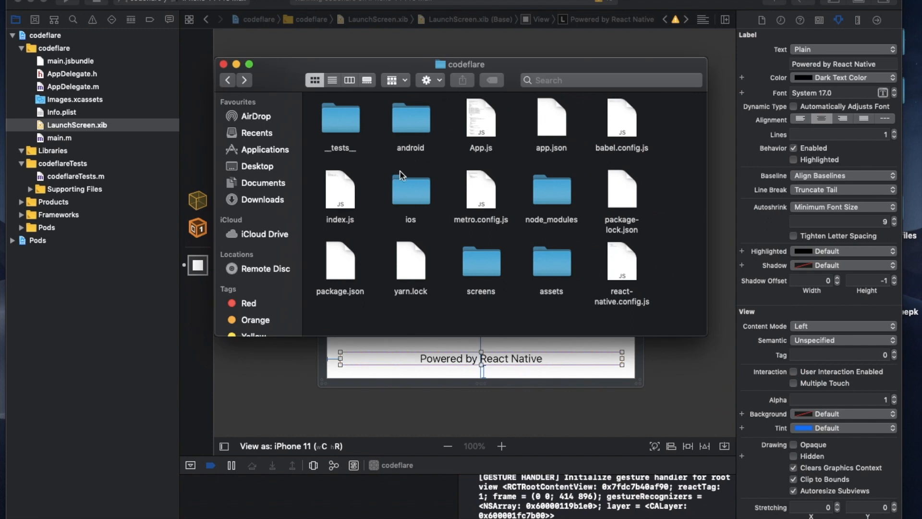
mouse_move(408, 197)
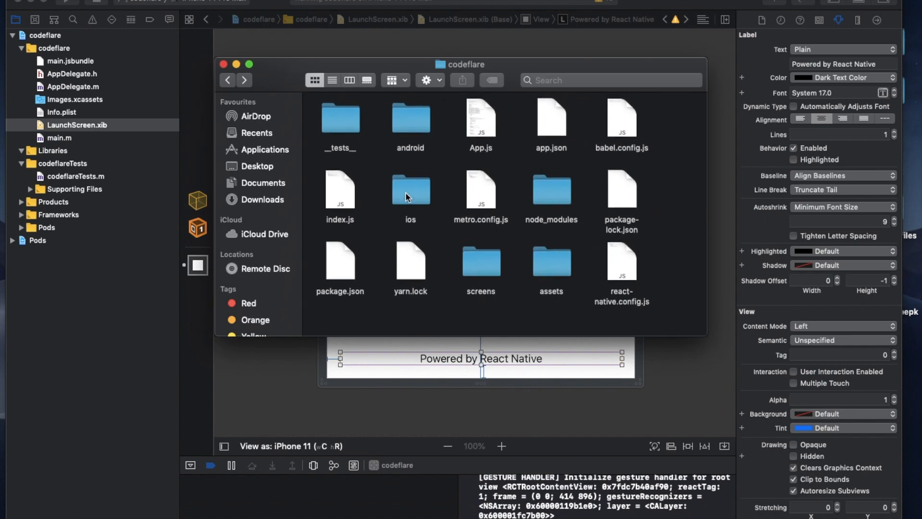
click(410, 189)
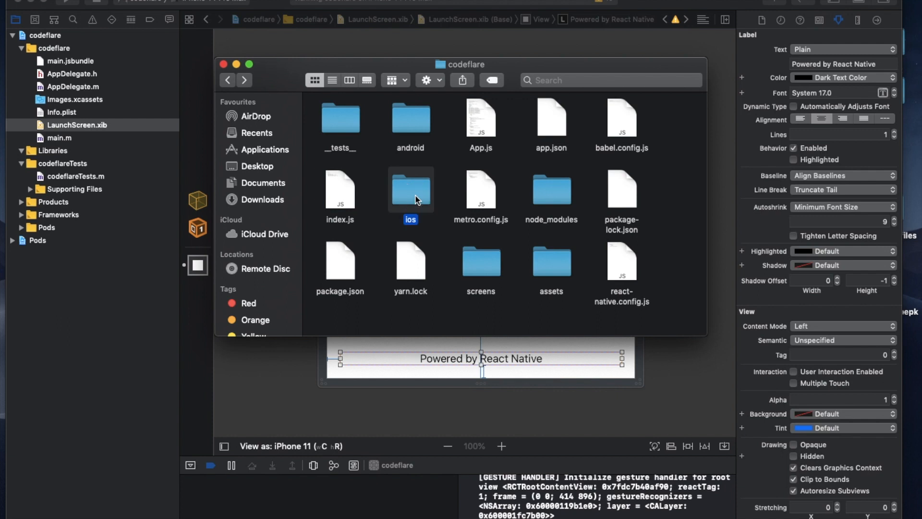
double_click(410, 190)
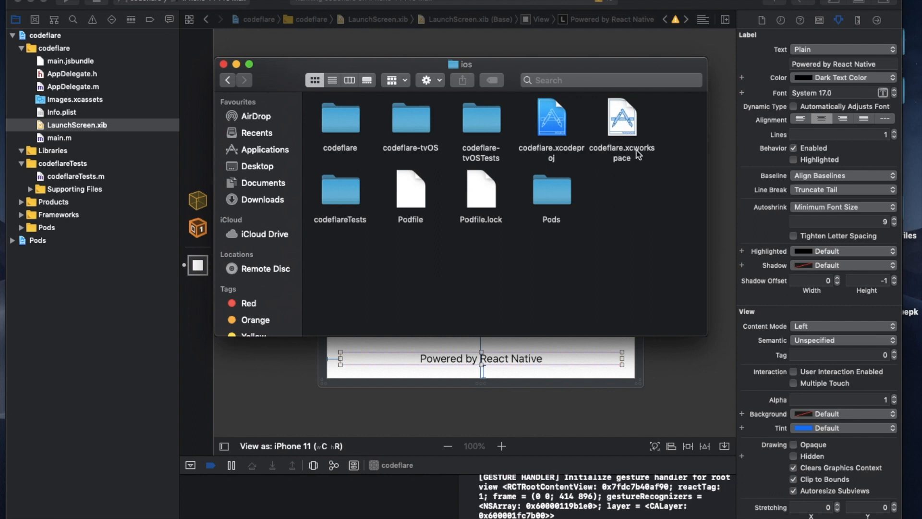
mouse_move(553, 164)
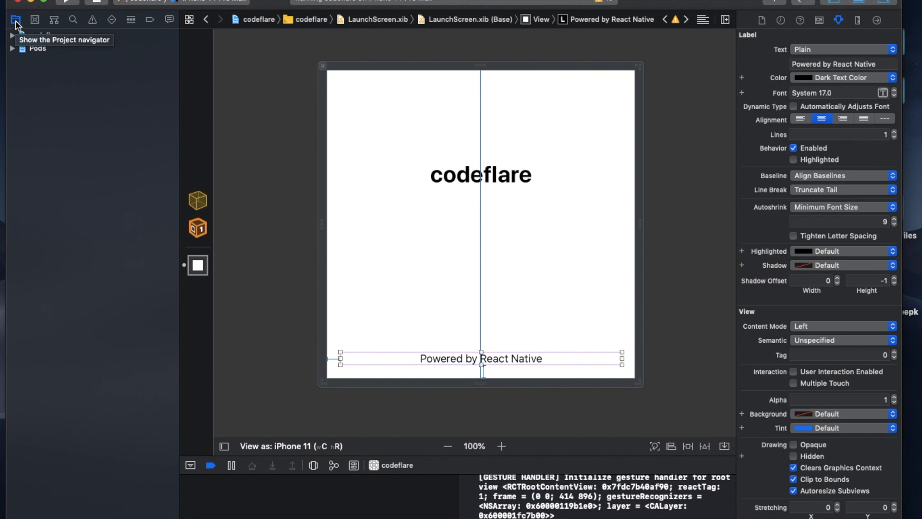
mouse_move(16, 23)
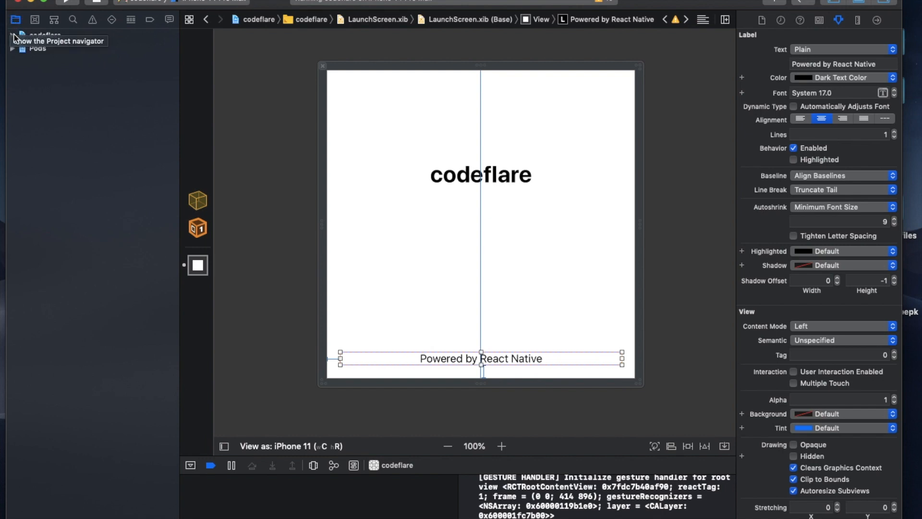
Expand the codeflare project's file list and select LaunchScreen.xib.
click(15, 19)
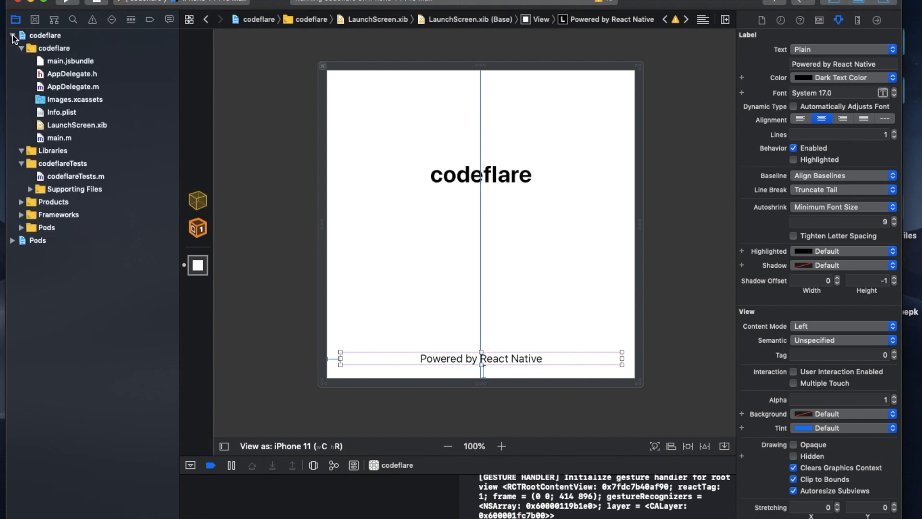
mouse_move(534, 75)
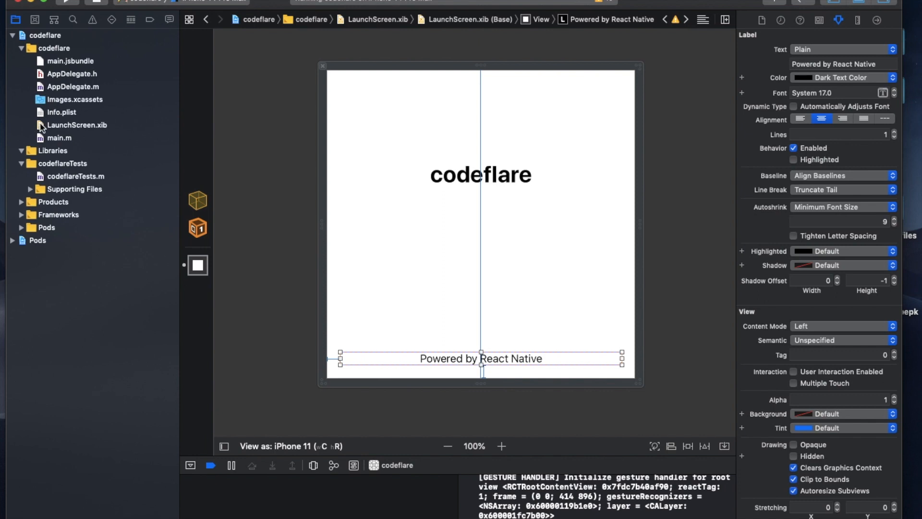
click(76, 125)
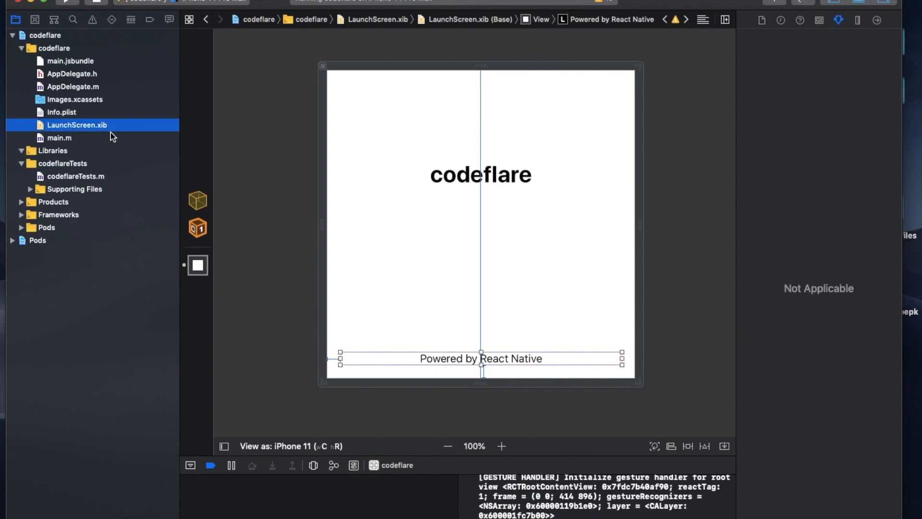
mouse_move(356, 107)
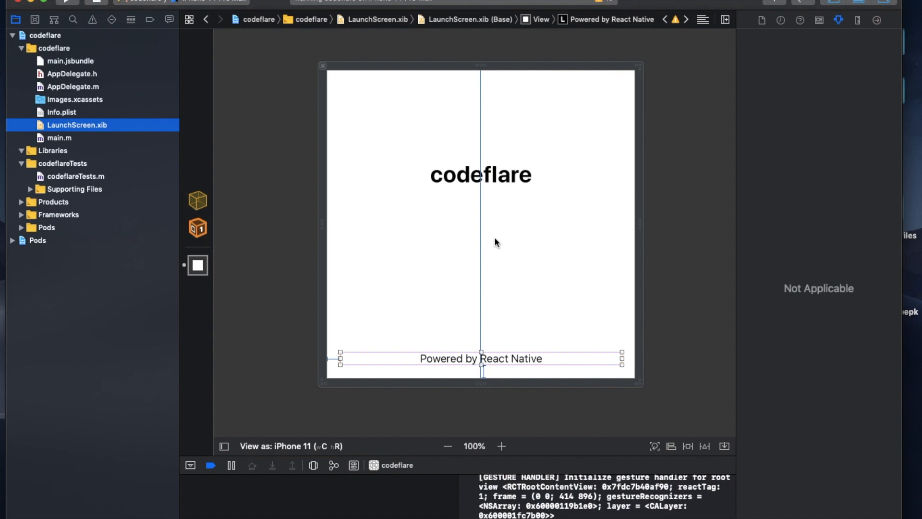
mouse_move(64, 104)
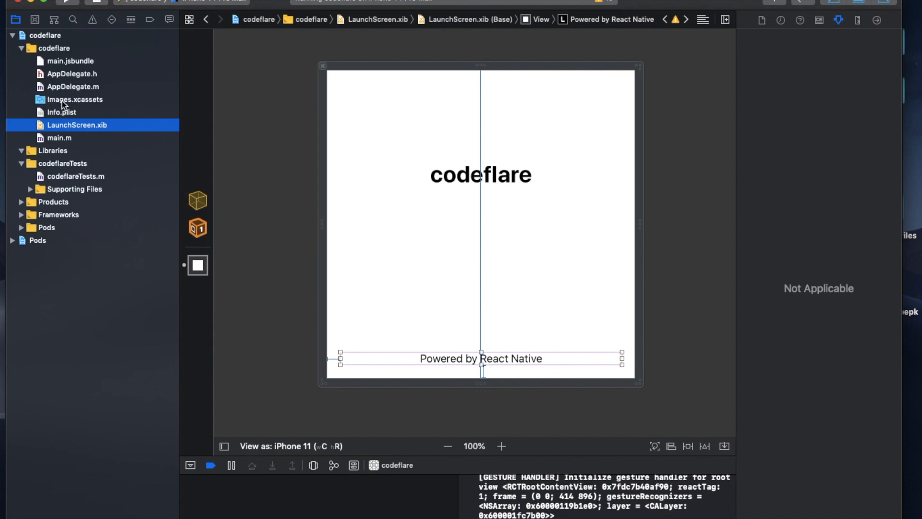
click(75, 99)
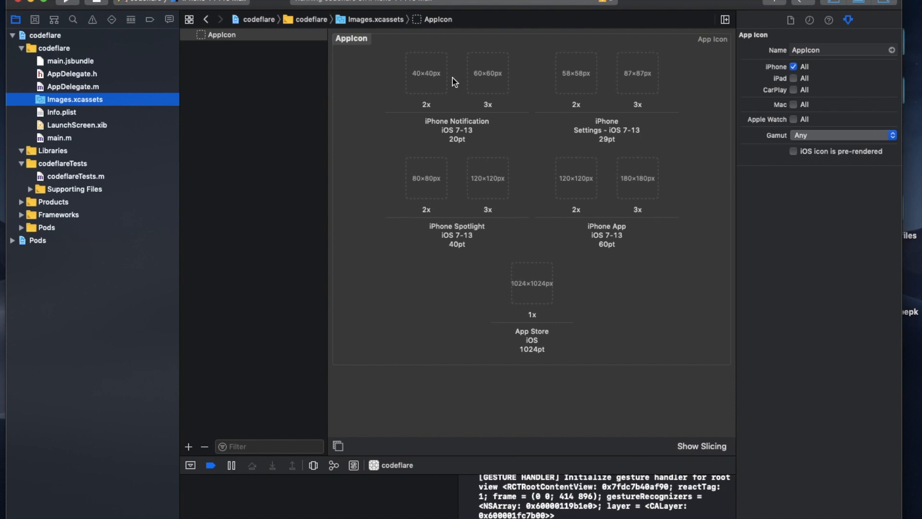
mouse_move(210, 36)
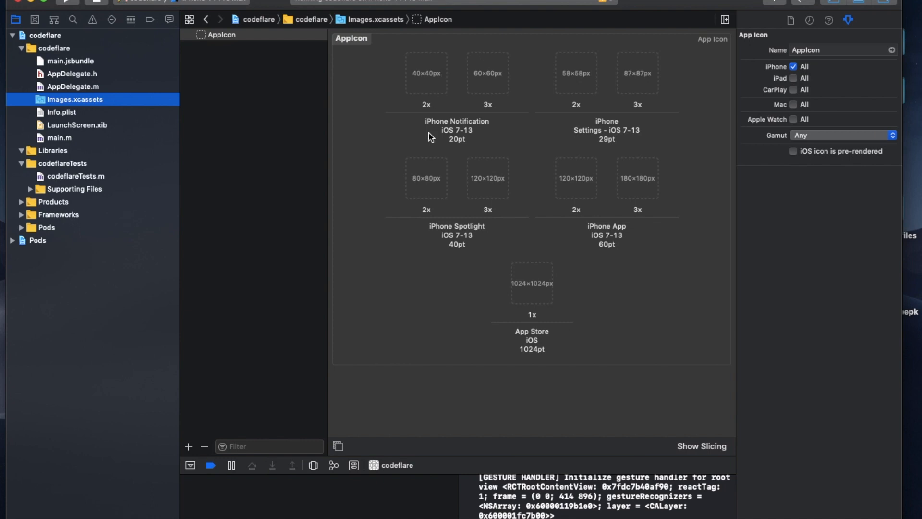
mouse_move(411, 229)
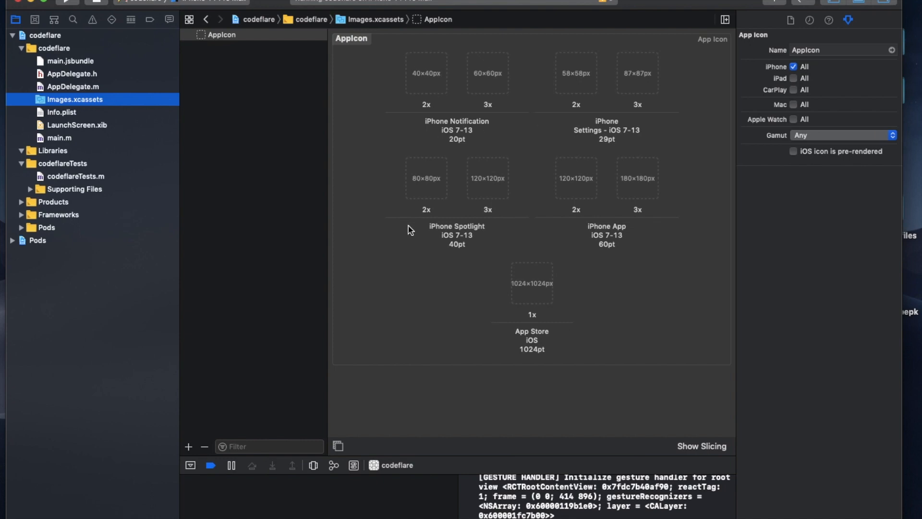
mouse_move(294, 227)
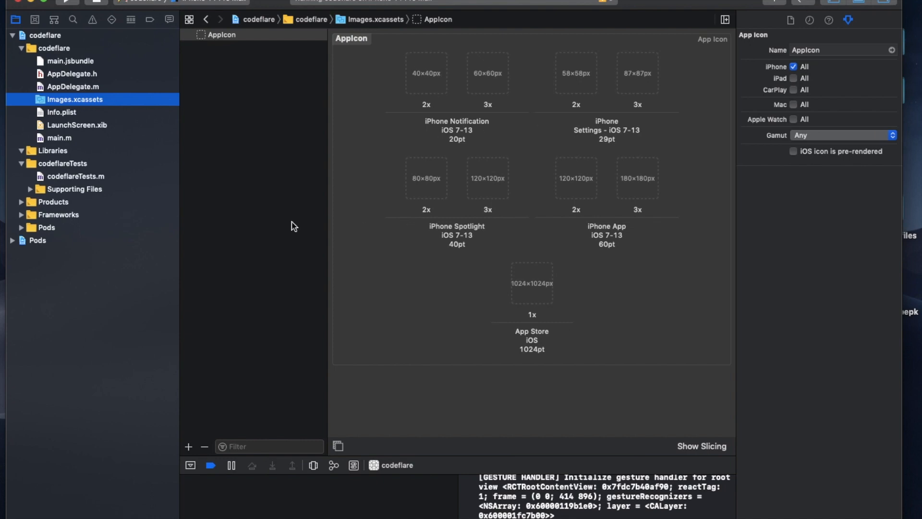
mouse_move(520, 37)
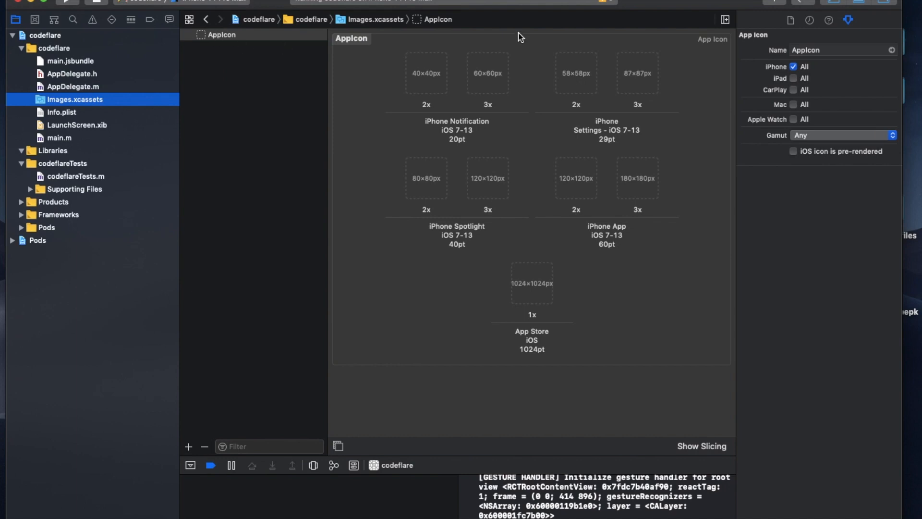
mouse_move(869, 26)
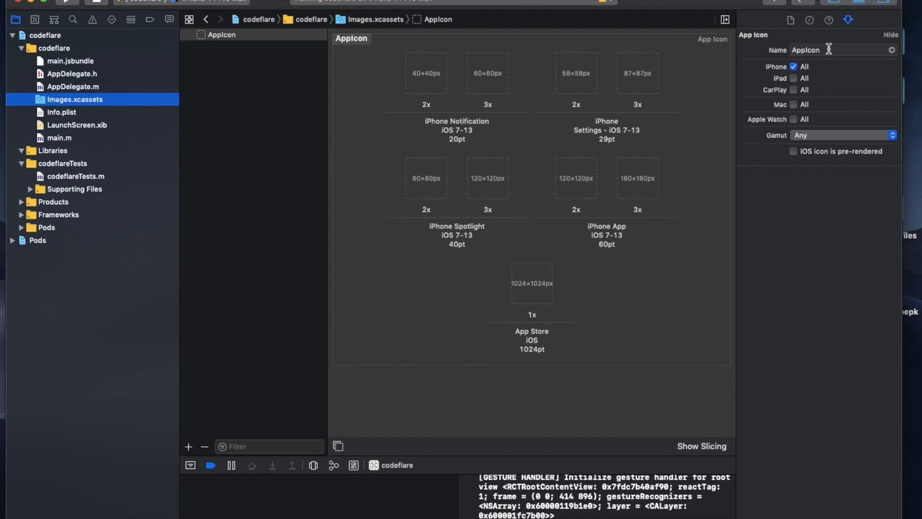
mouse_move(310, 370)
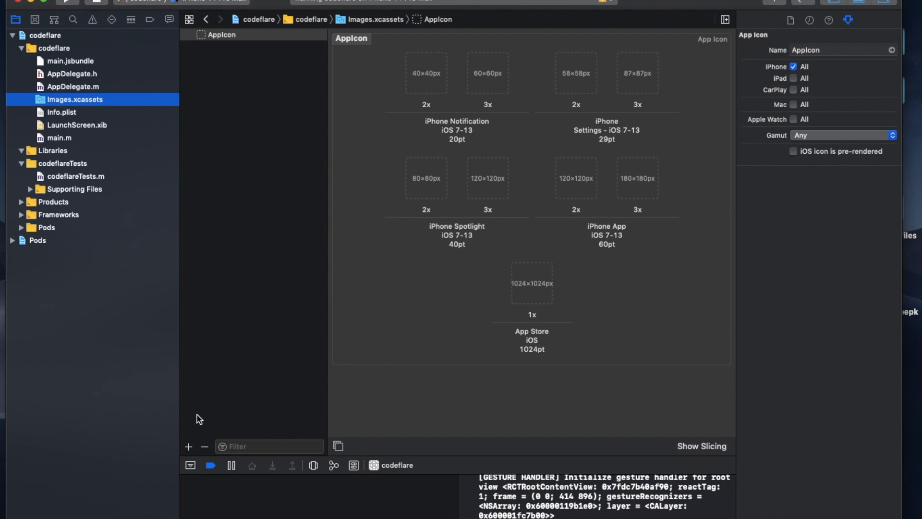
mouse_move(255, 312)
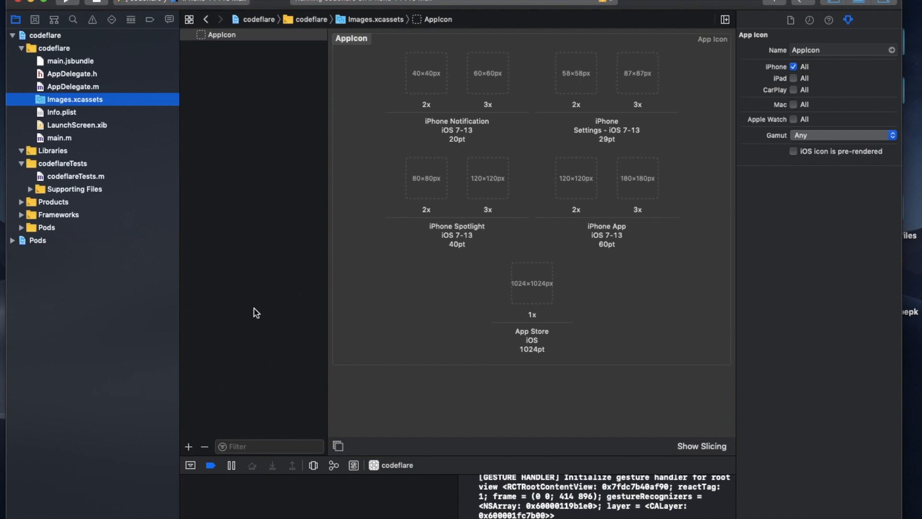
mouse_move(439, 126)
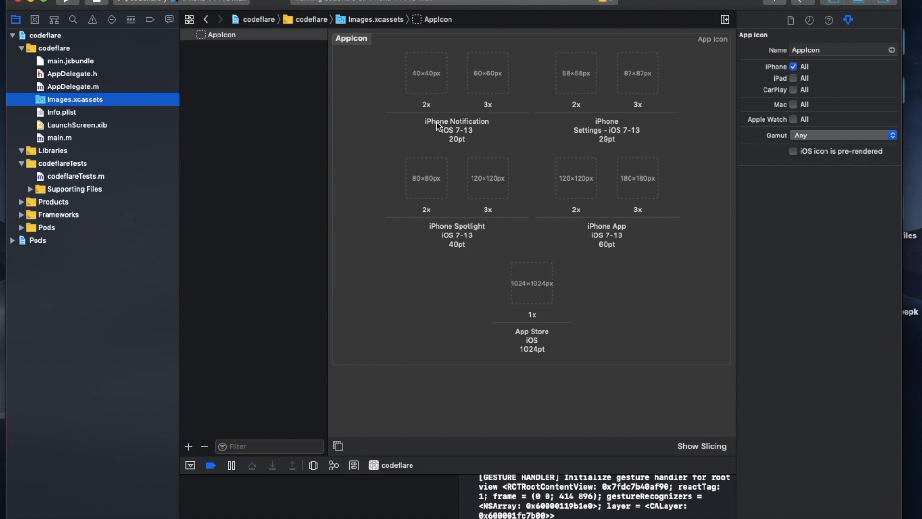
mouse_move(196, 452)
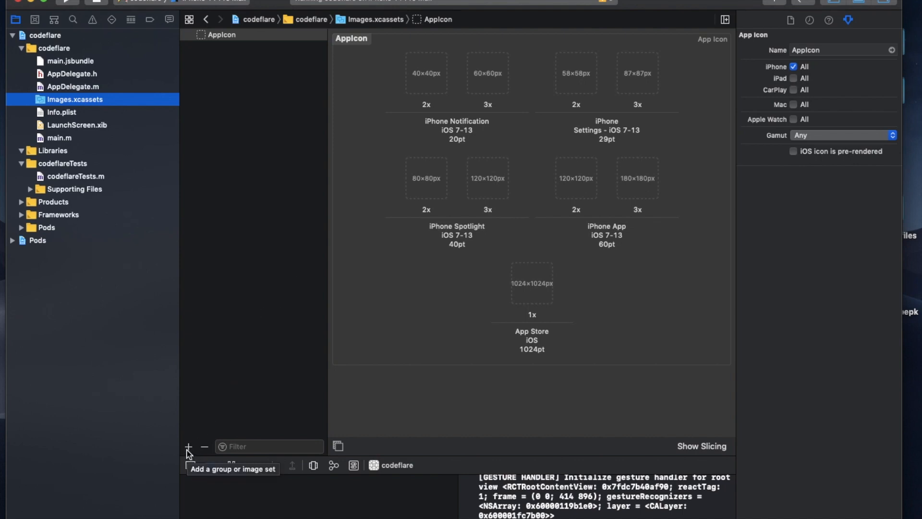
Create a new image set in Images.xcassets and inspect its empty 1x, 2x and 3x slots.
click(188, 447)
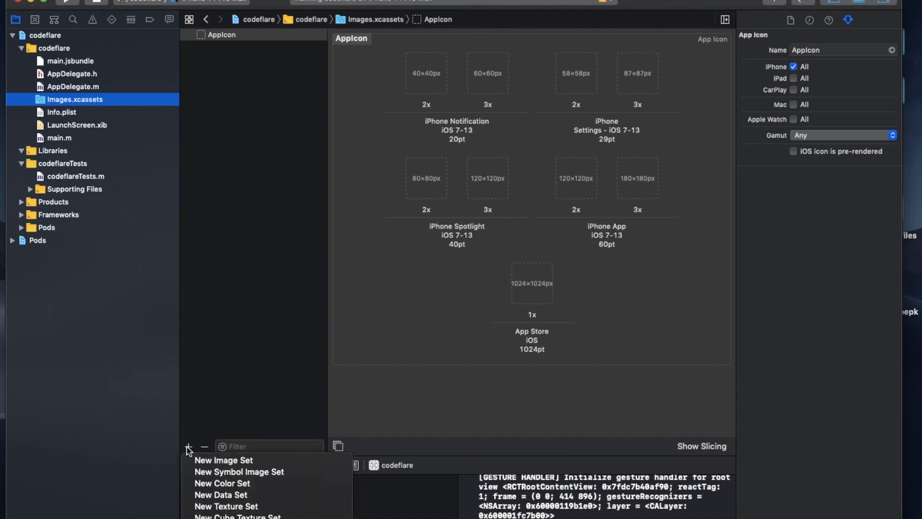
mouse_move(224, 460)
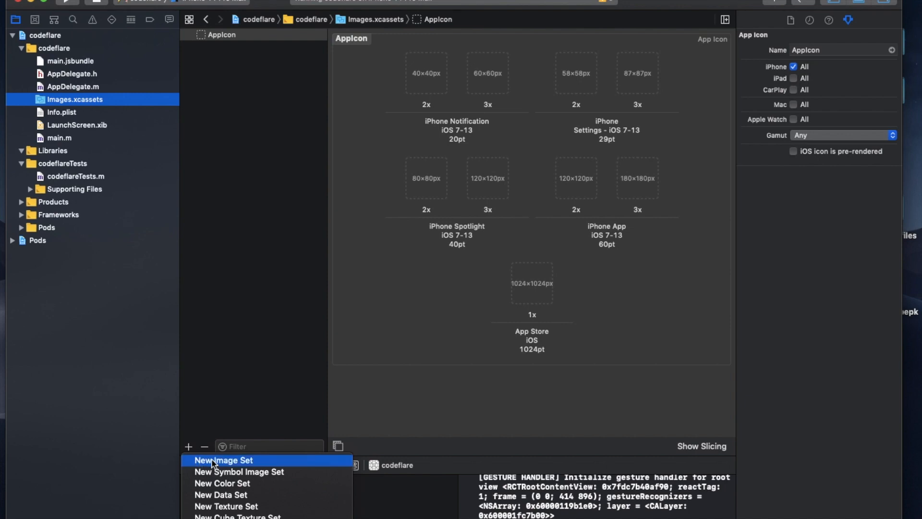
click(223, 461)
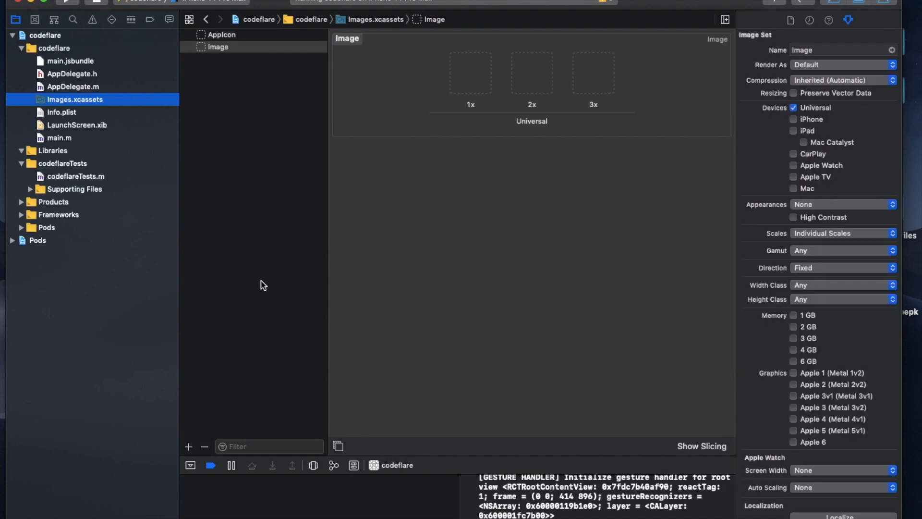
mouse_move(470, 55)
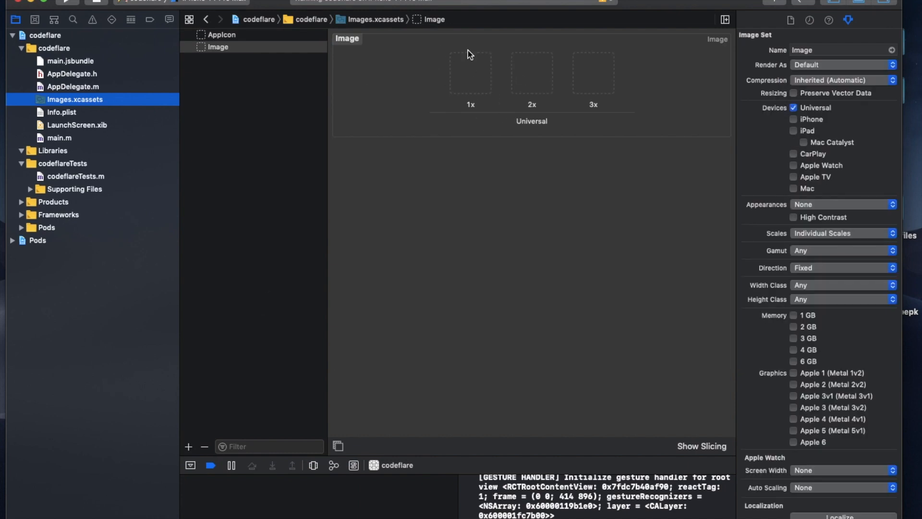
mouse_move(233, 53)
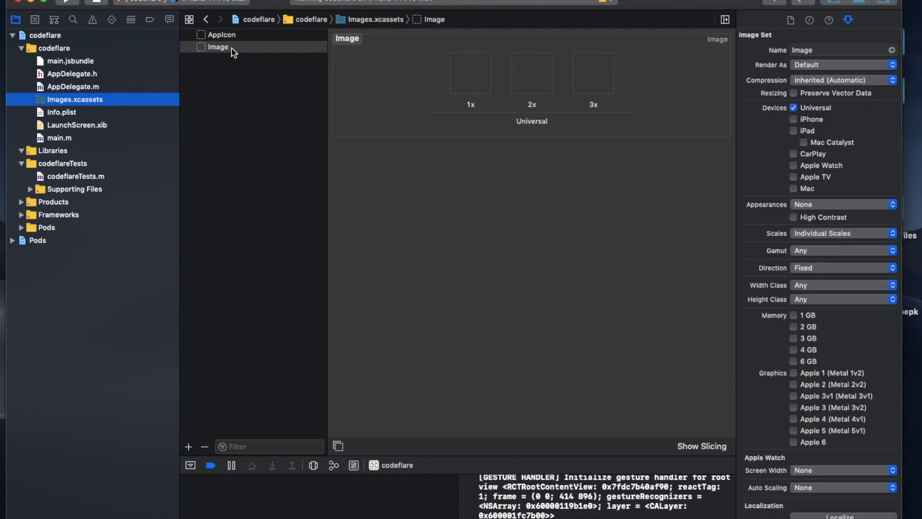
click(471, 74)
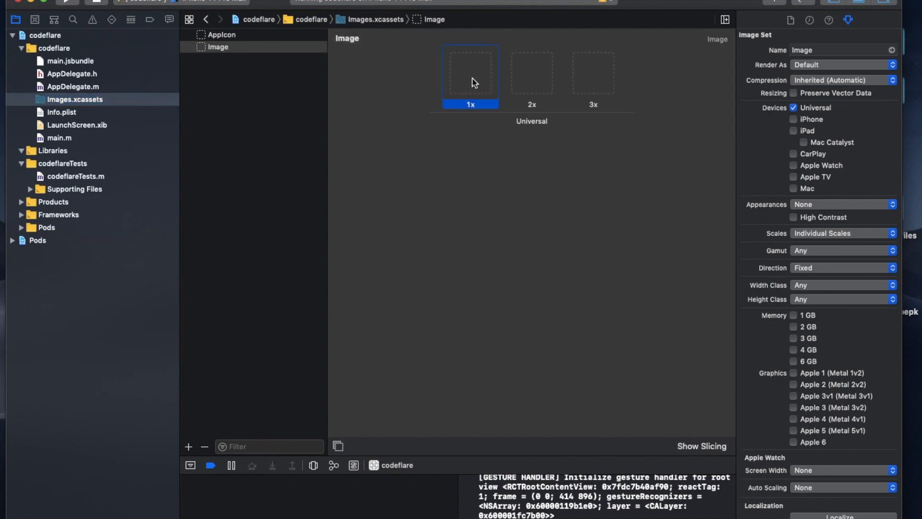
click(531, 73)
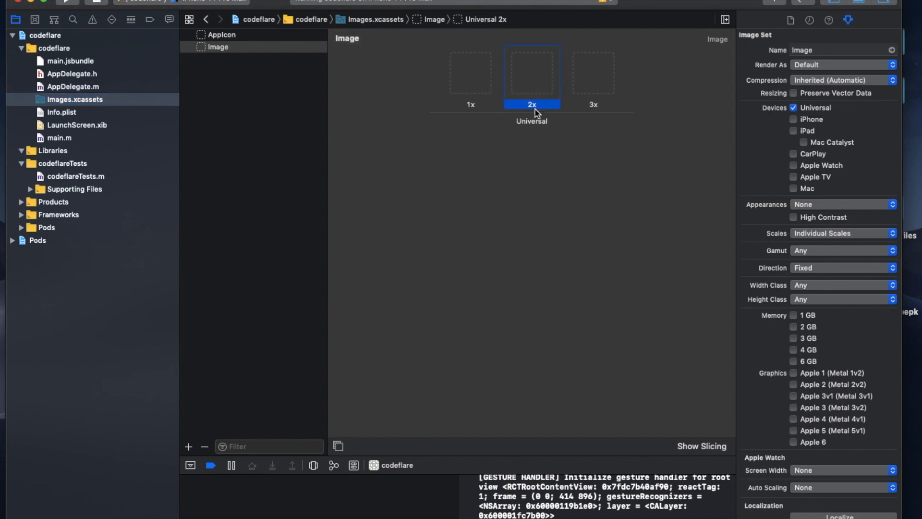
mouse_move(464, 94)
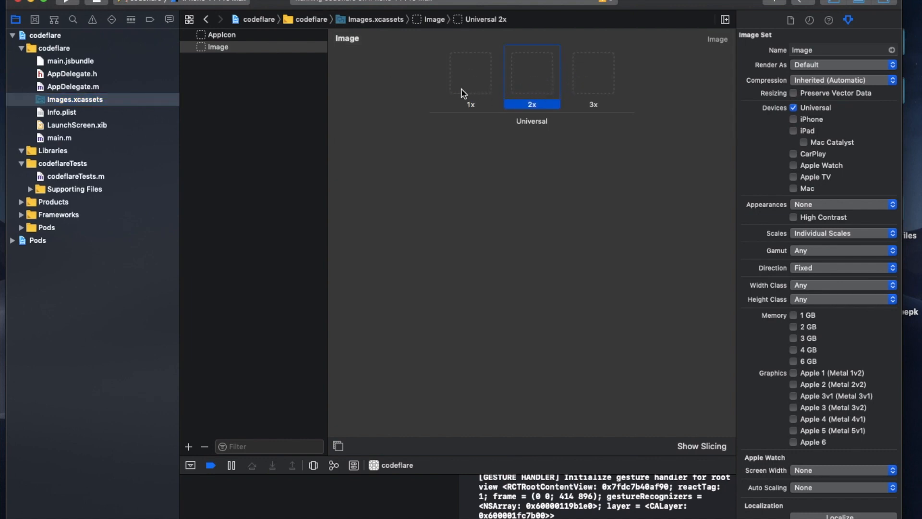
click(470, 72)
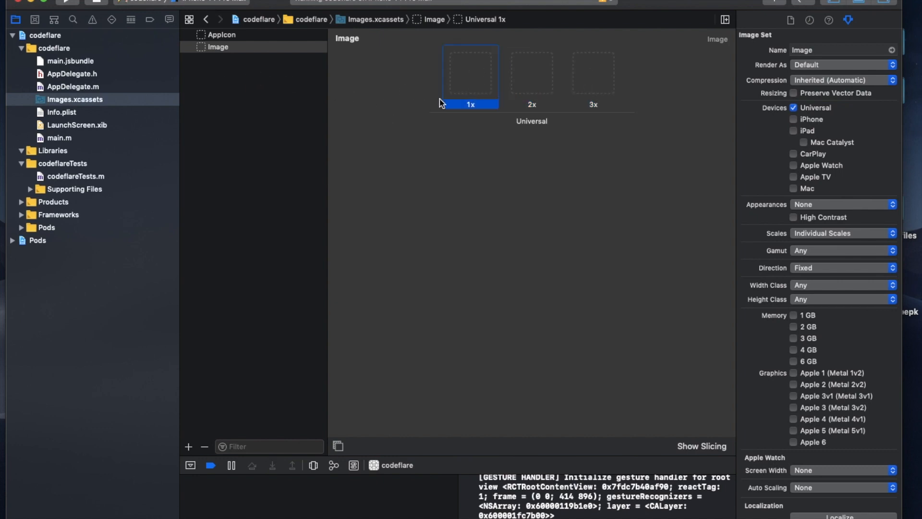
mouse_move(519, 119)
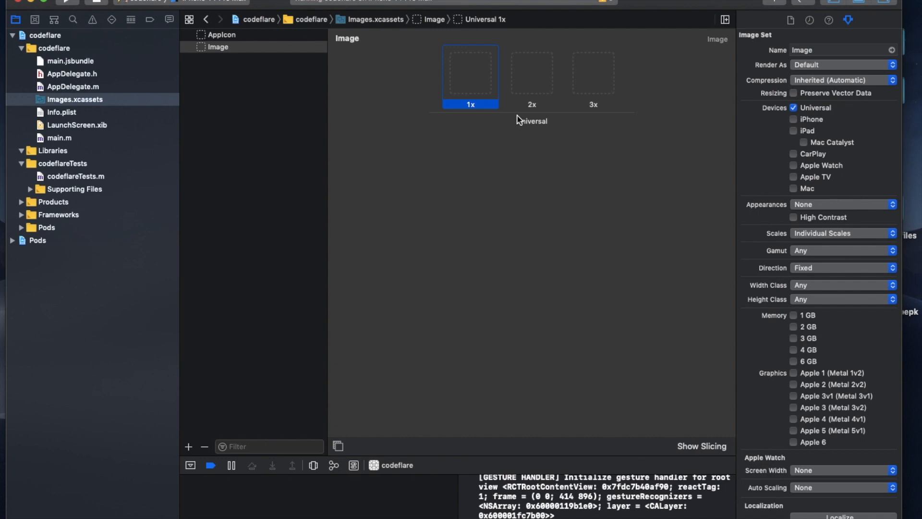
mouse_move(459, 114)
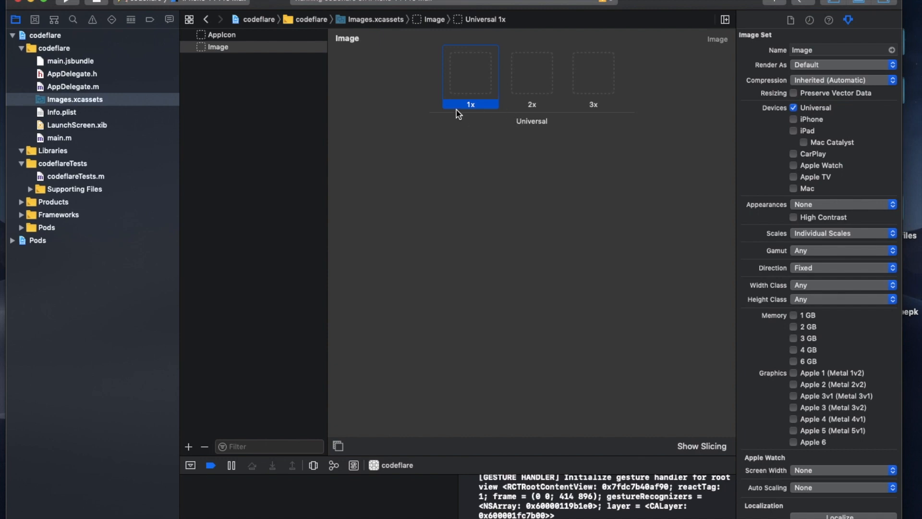
mouse_move(575, 137)
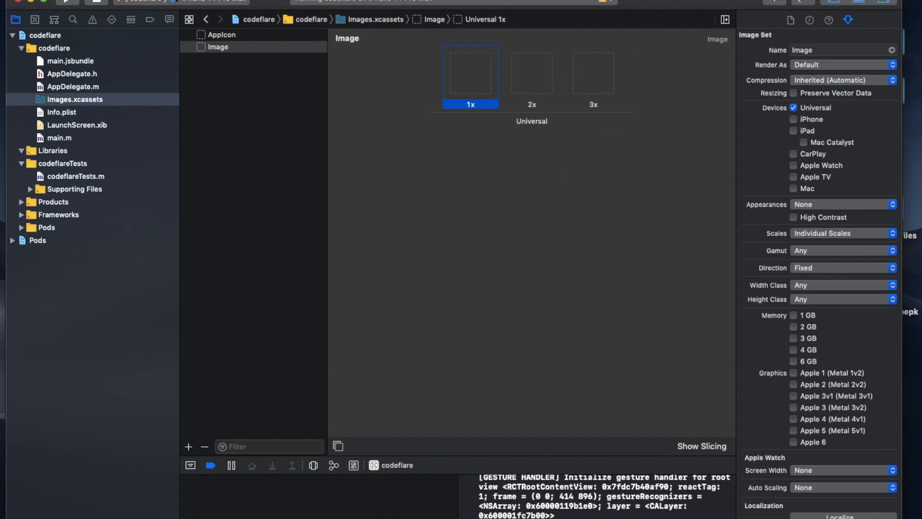
Select the AppIcon set to review its empty icon slot sizes.
click(222, 34)
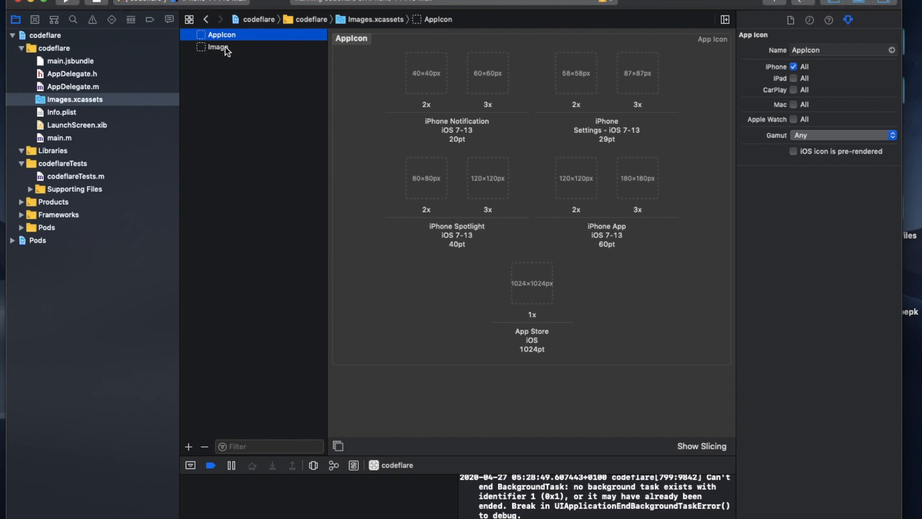
mouse_move(442, 93)
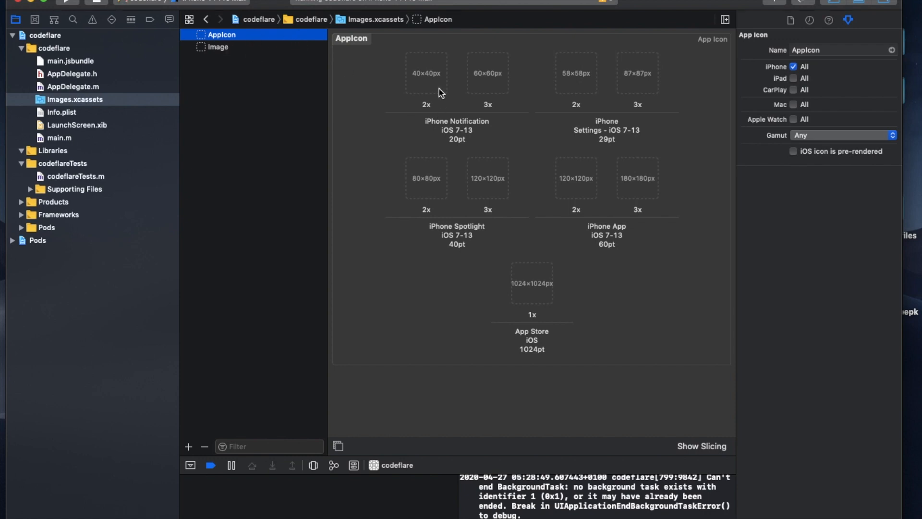
mouse_move(451, 140)
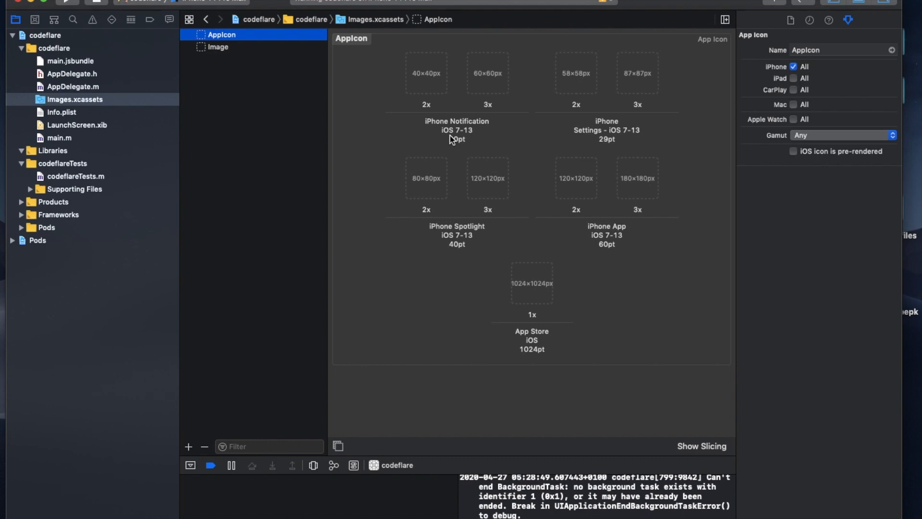
mouse_move(563, 206)
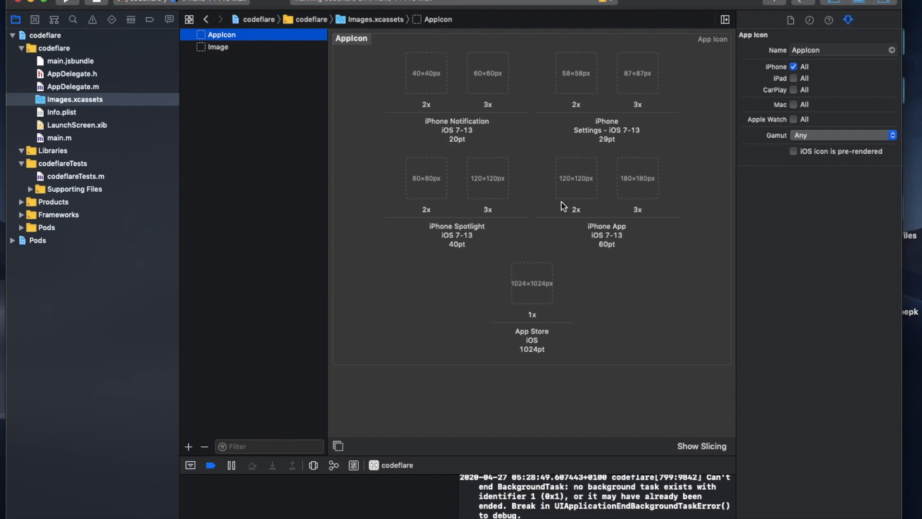
mouse_move(553, 293)
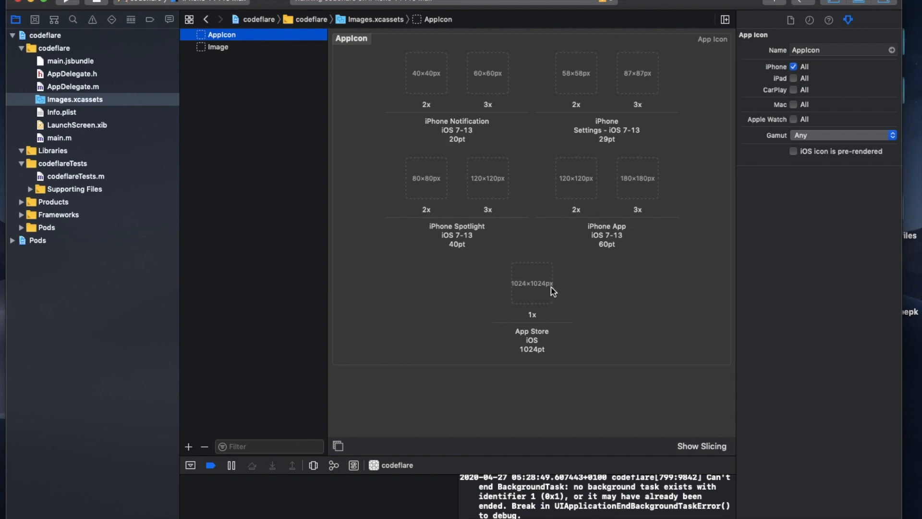
mouse_move(522, 298)
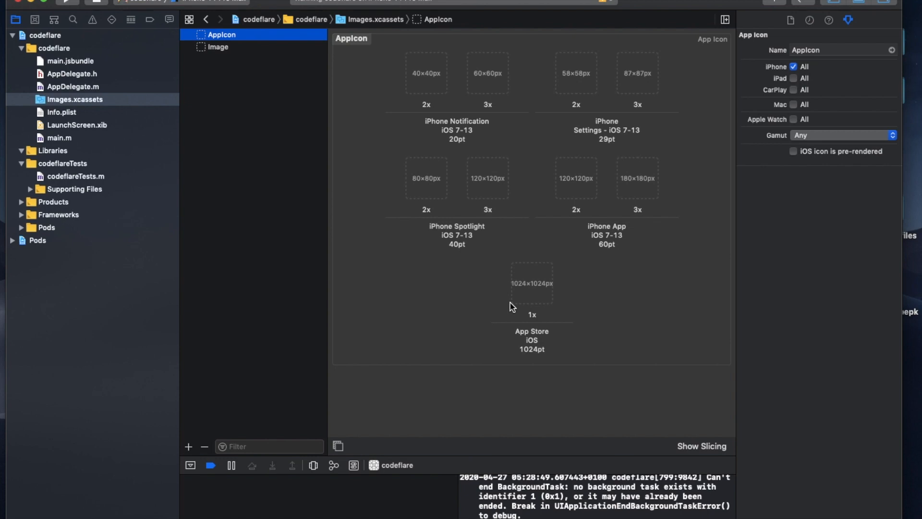
mouse_move(521, 316)
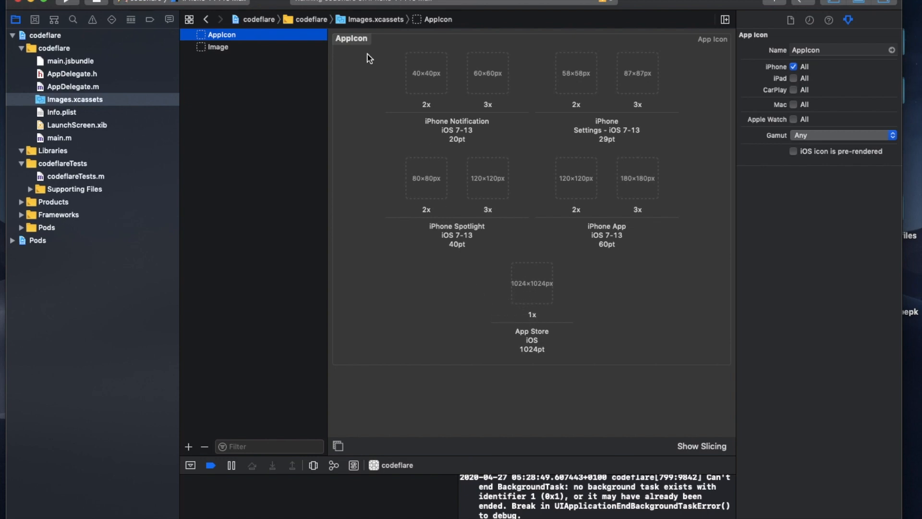
mouse_move(569, 73)
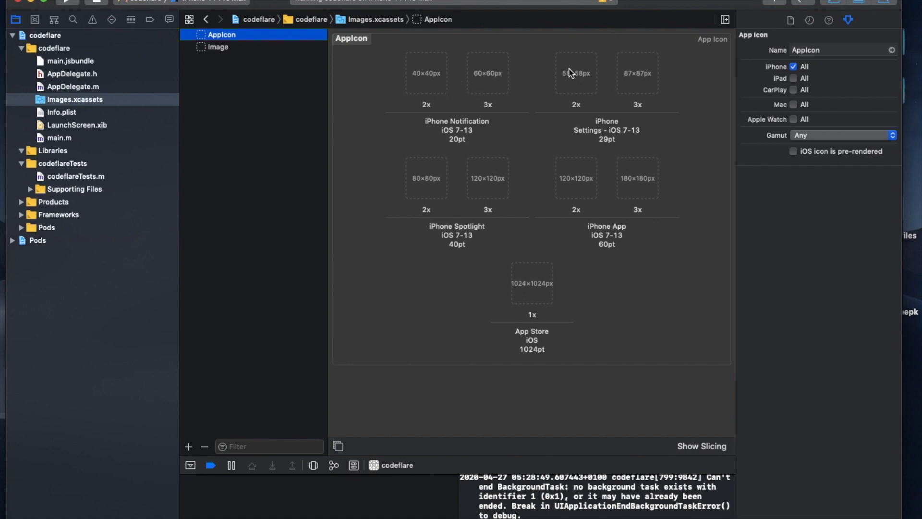
Select the Image set showing its empty 1x, 2x and 3x universal slots.
click(218, 46)
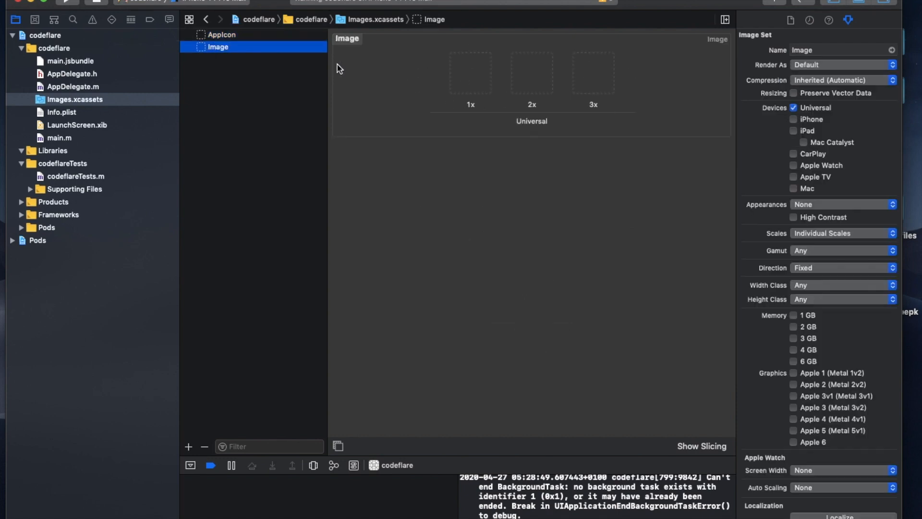
mouse_move(372, 107)
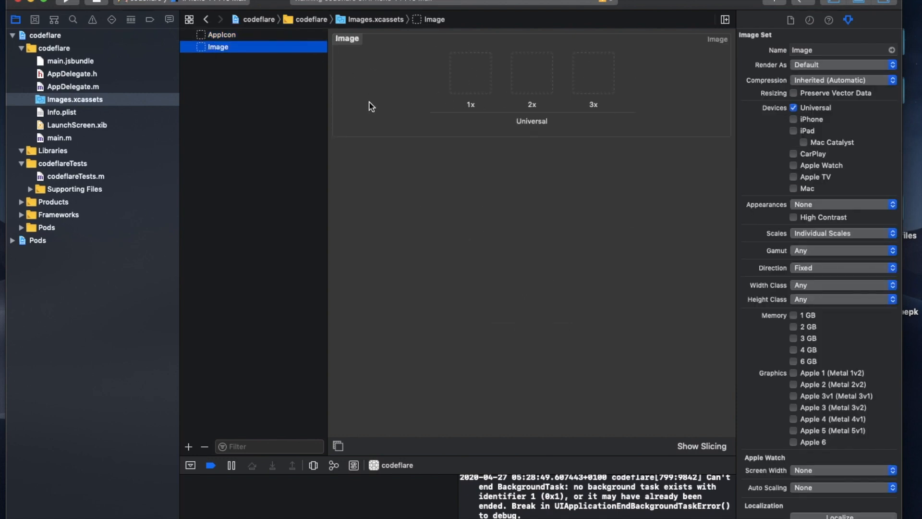
mouse_move(473, 98)
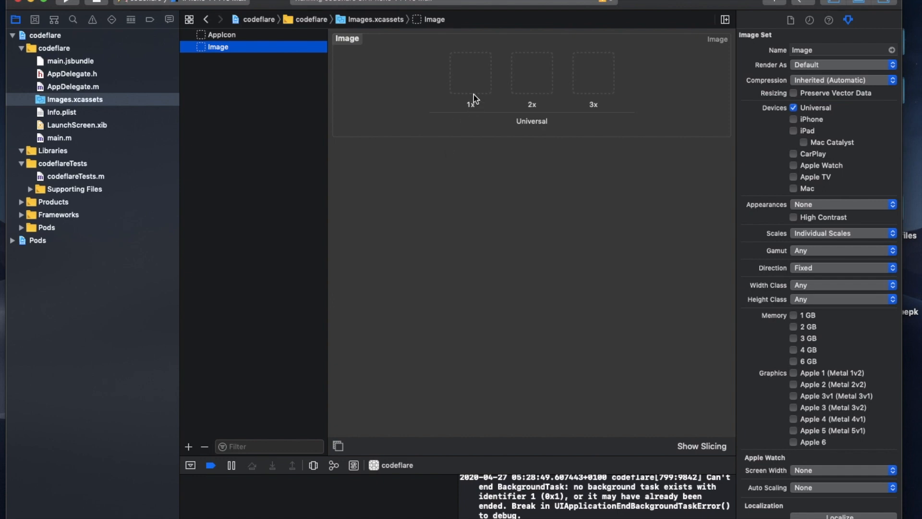
mouse_move(476, 94)
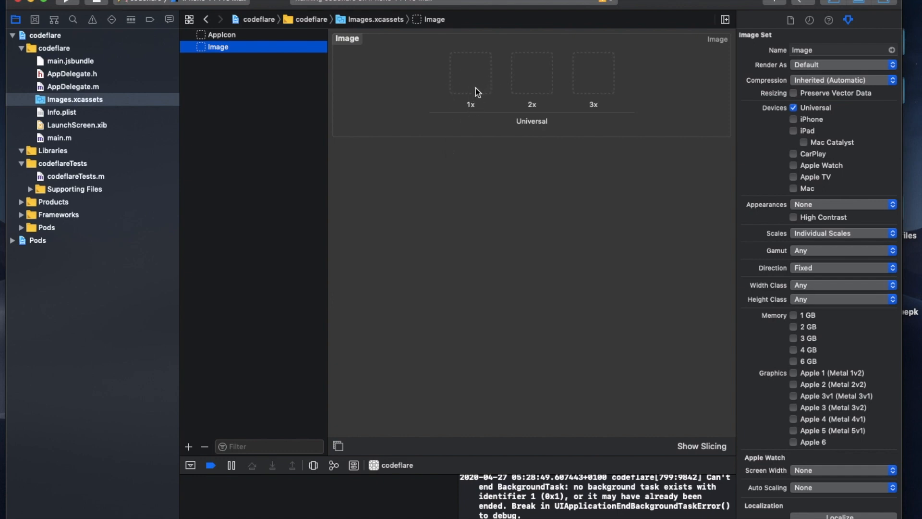
mouse_move(508, 106)
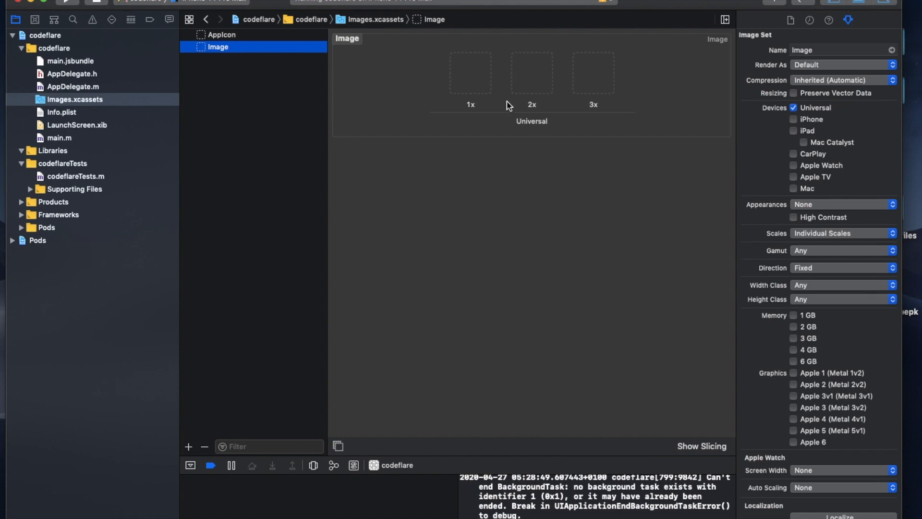
mouse_move(588, 454)
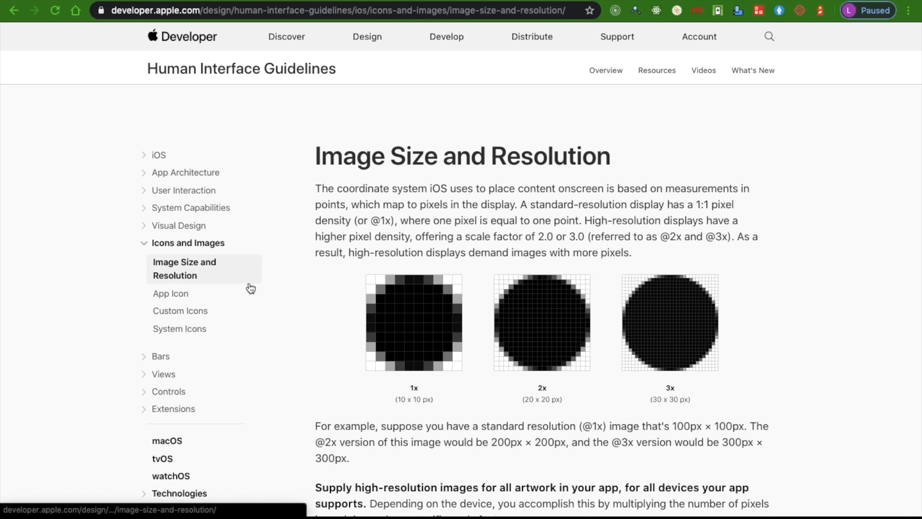
Scroll Apple's Image Size and Resolution page to the 1x, 2x and 3x scale factor table.
scroll(down, 3)
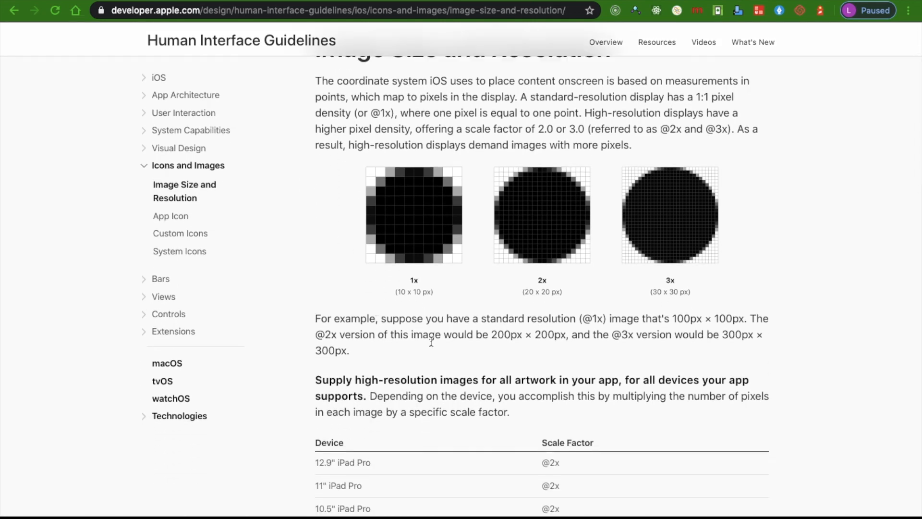
mouse_move(608, 322)
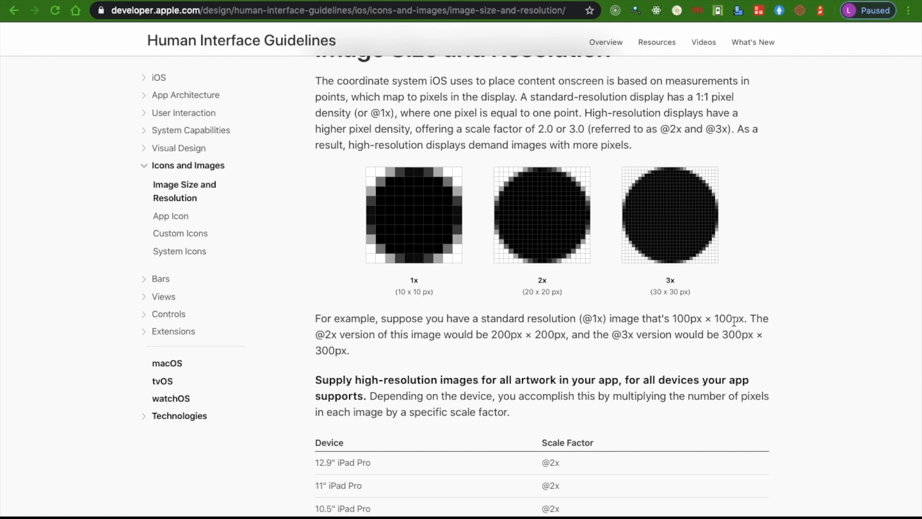
mouse_move(483, 341)
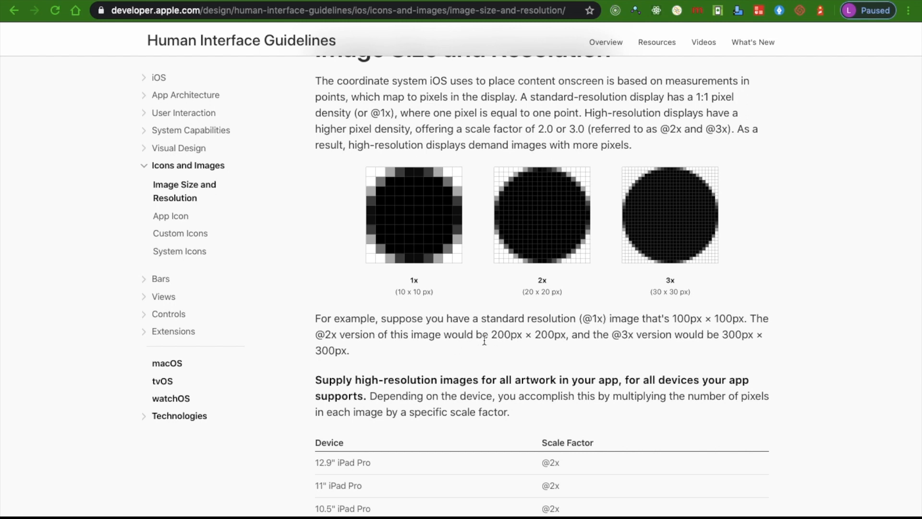
mouse_move(691, 346)
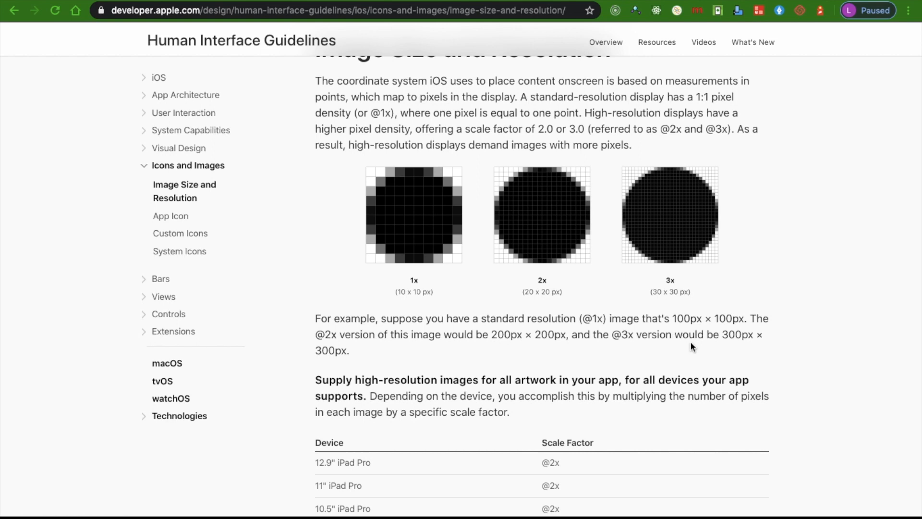
mouse_move(741, 339)
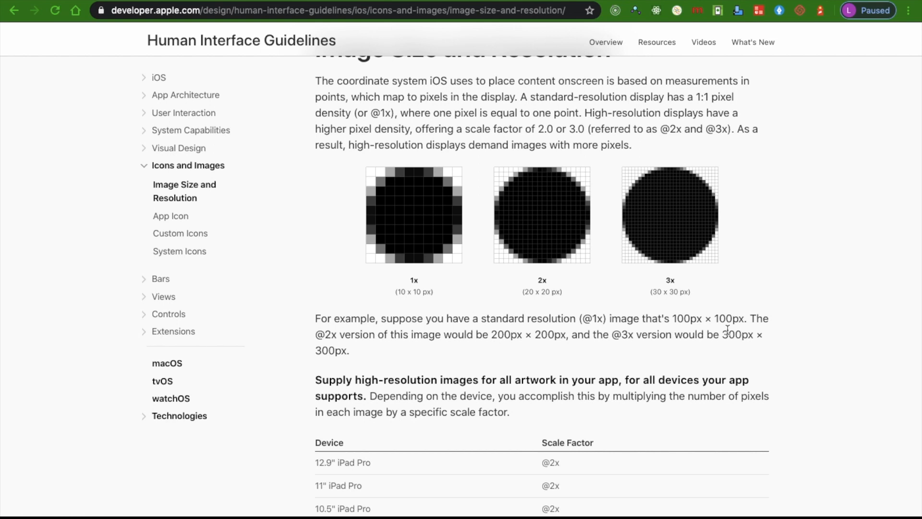
mouse_move(612, 347)
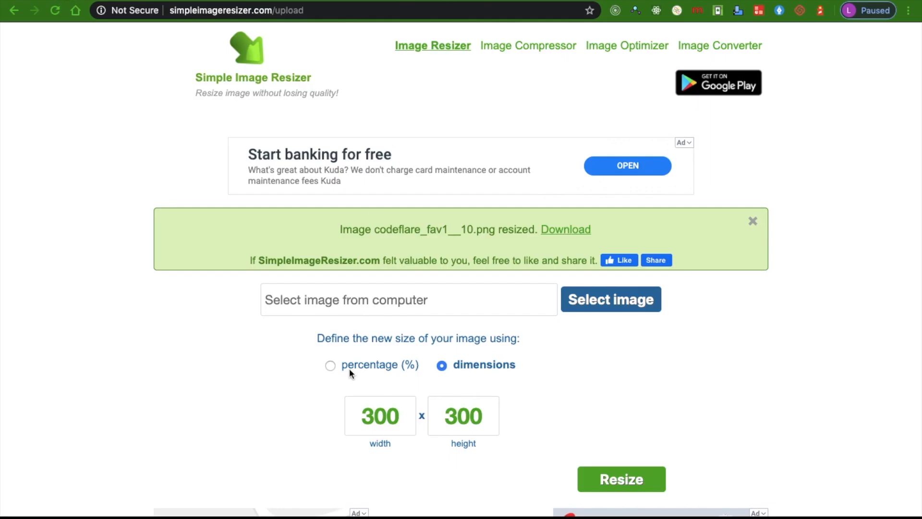
Scroll through the resize confirmation for codeflare_fav1__10.png at 300 x 300.
scroll(down, 3)
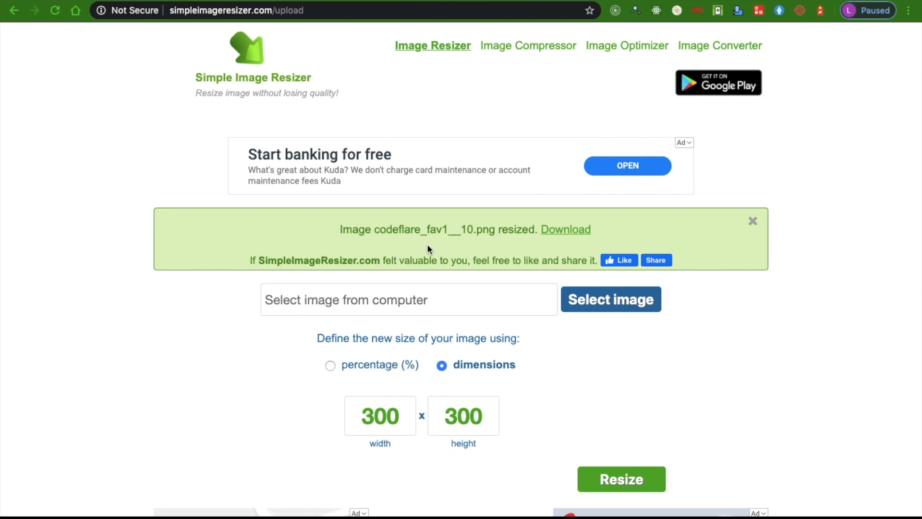
scroll(down, 3)
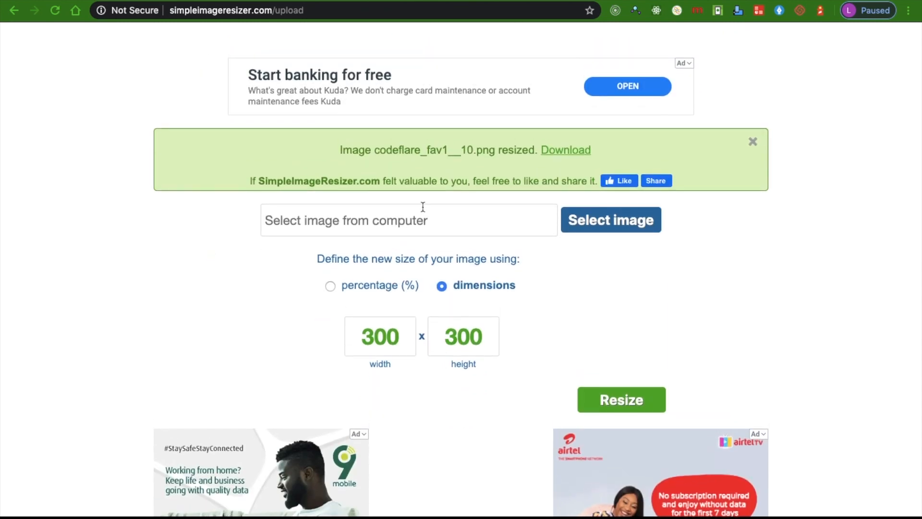
mouse_move(474, 217)
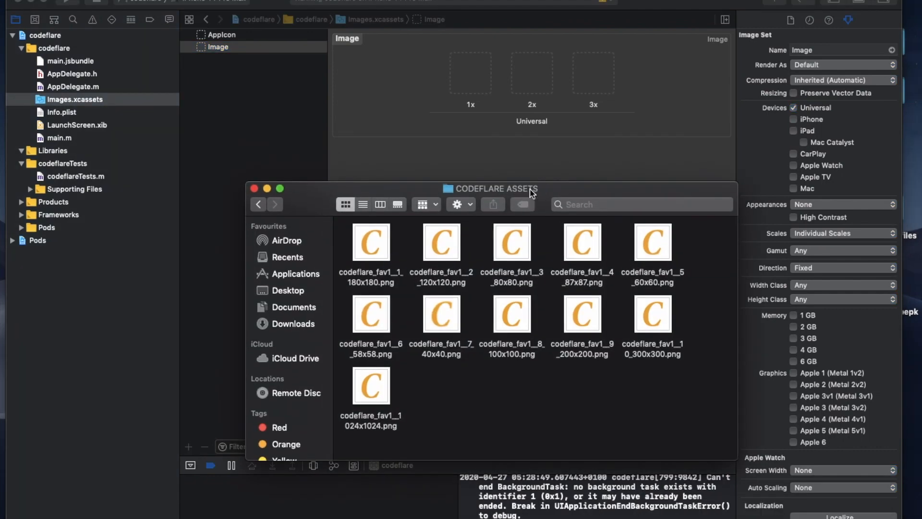
mouse_move(464, 147)
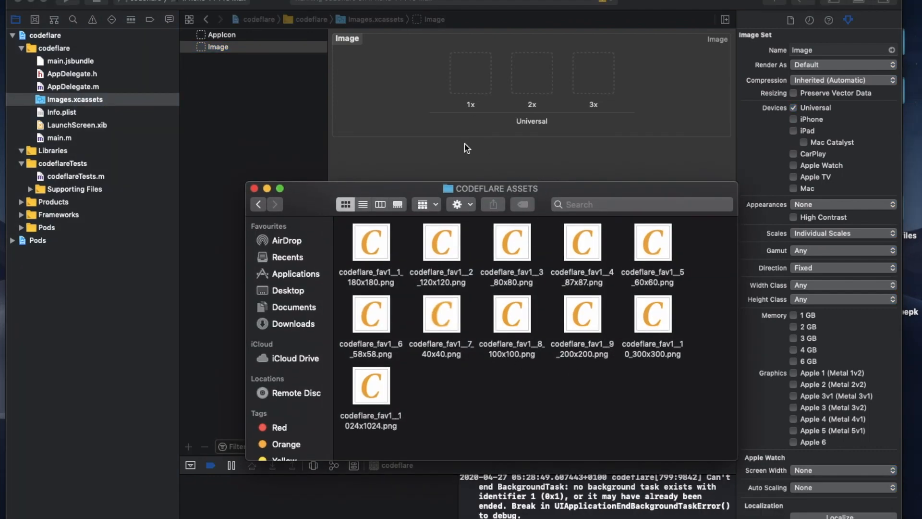
mouse_move(514, 373)
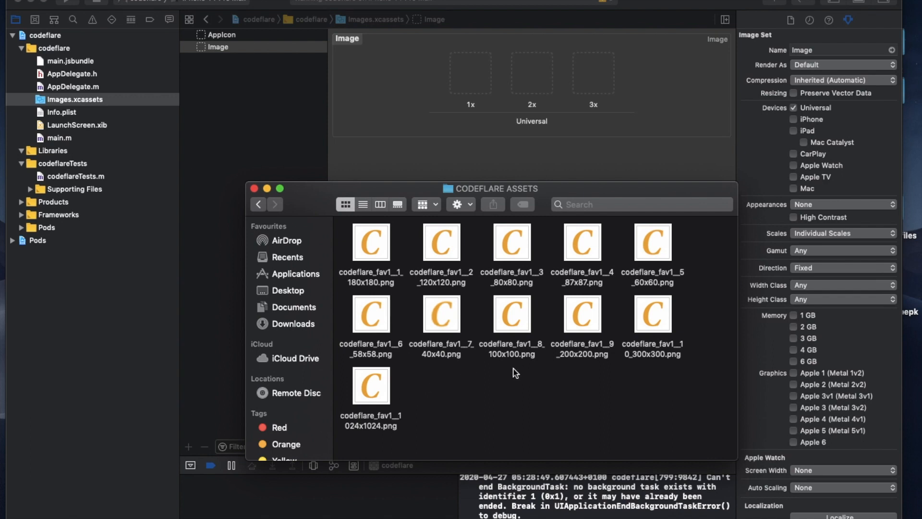
Add the logo image to the Image set, close the assets folder, and reopen LaunchScreen.xib.
click(511, 314)
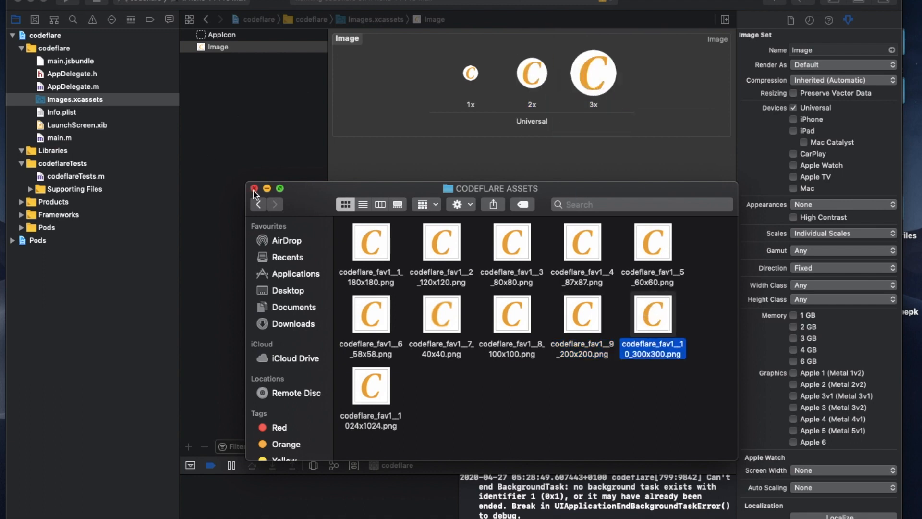
click(254, 188)
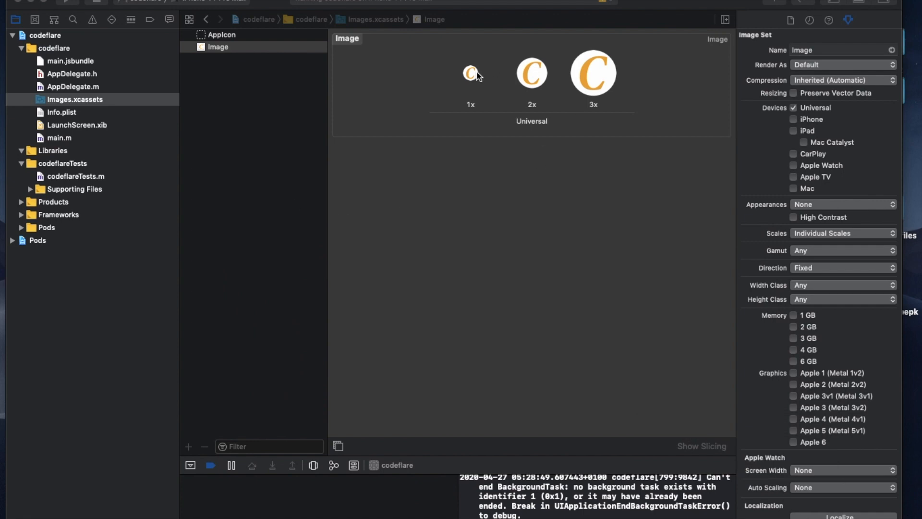
mouse_move(519, 49)
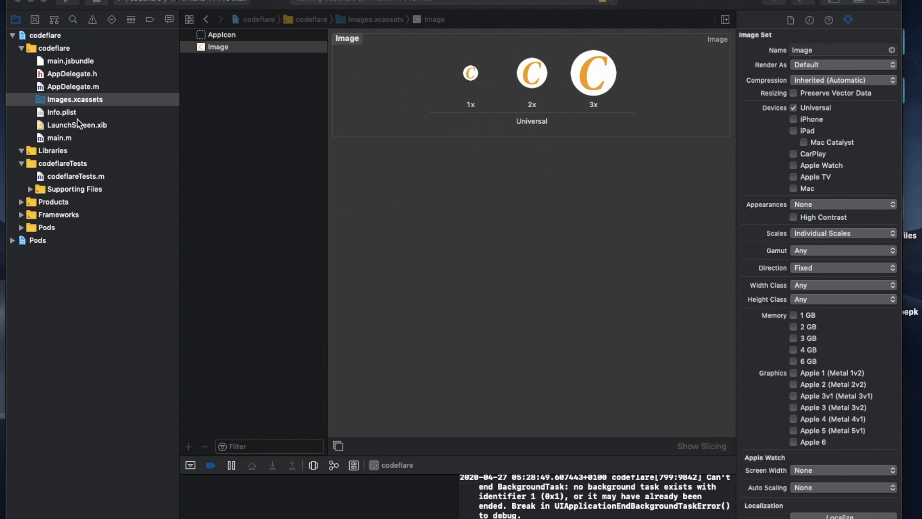
click(78, 125)
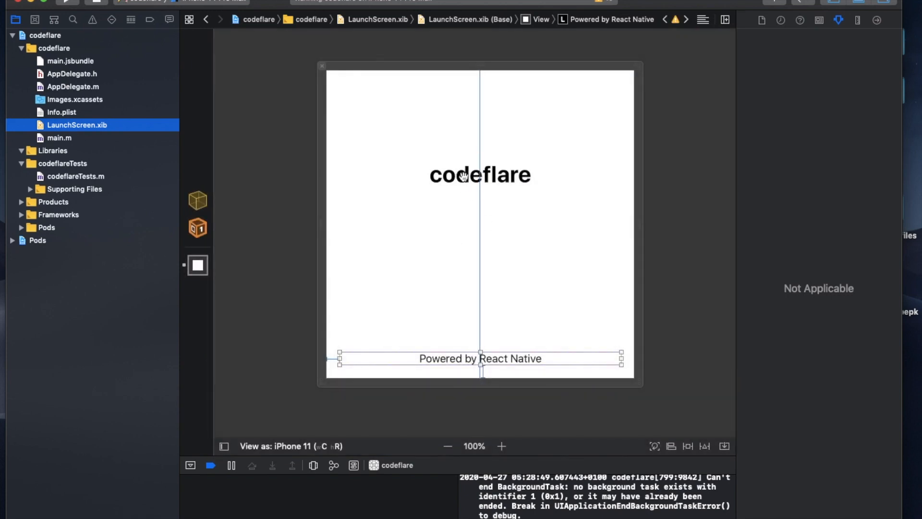
Delete the 'codeflare' title and 'Powered by React Native' labels from LaunchScreen.xib.
click(480, 175)
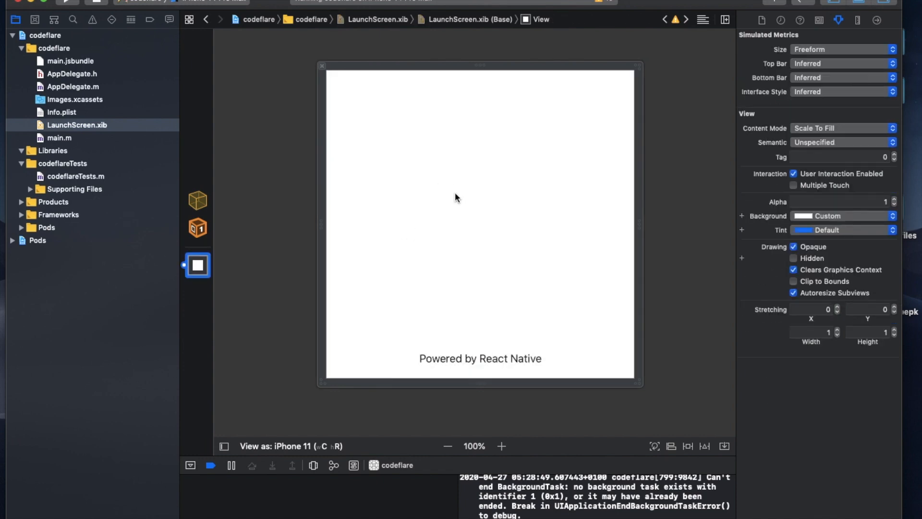
click(480, 359)
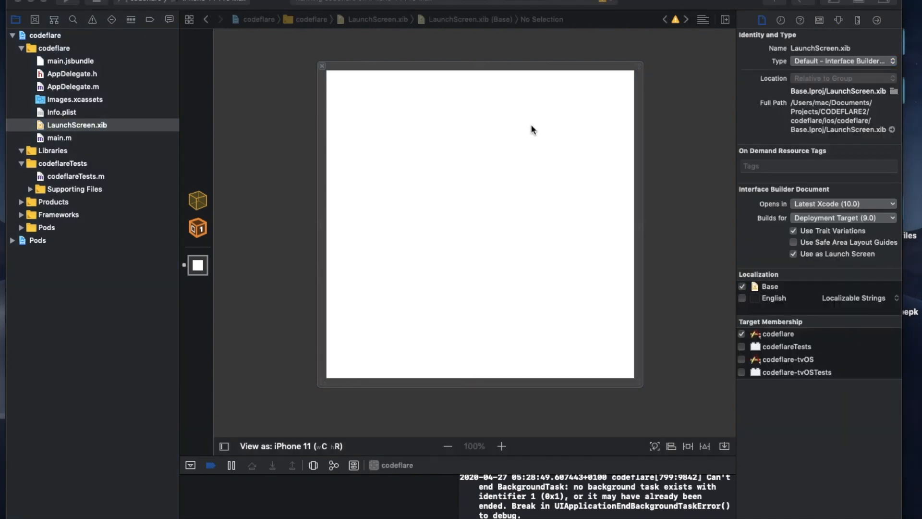
mouse_move(700, 110)
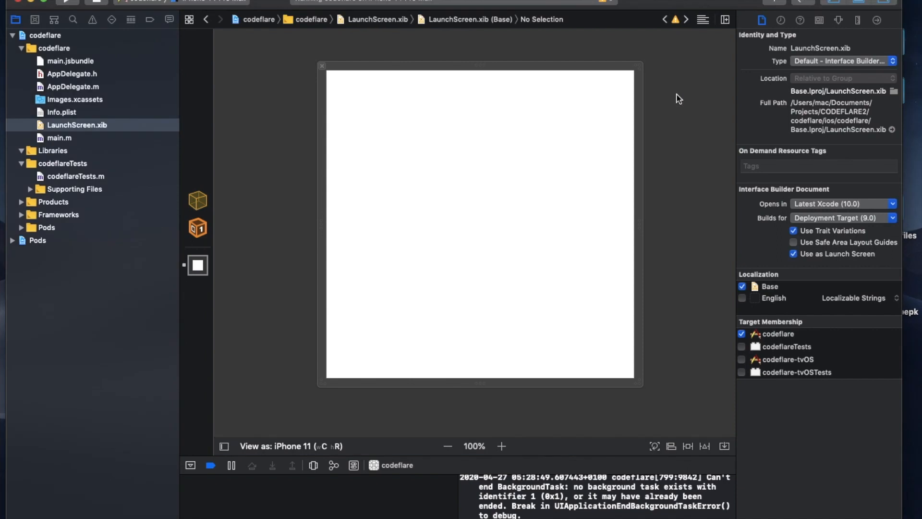
mouse_move(777, 5)
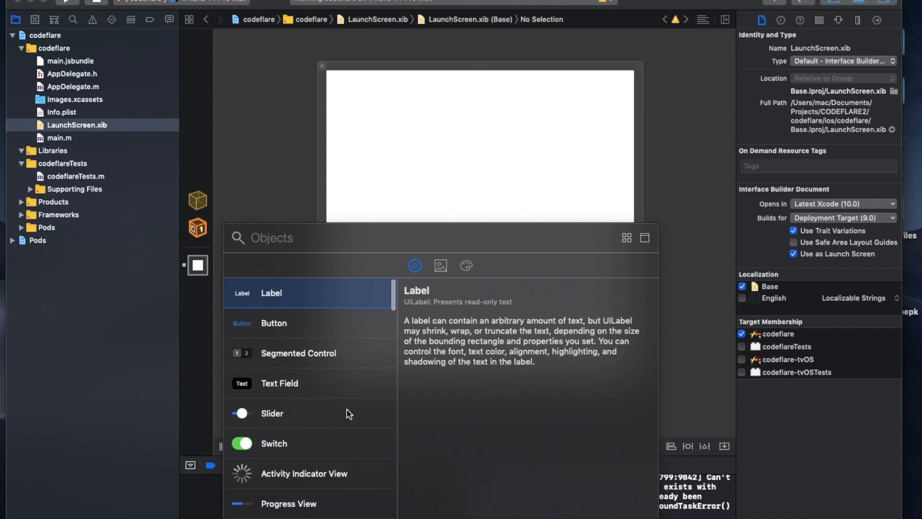
Place an Image View from the 'im' library search at the launch screen's centre.
scroll(down, 3)
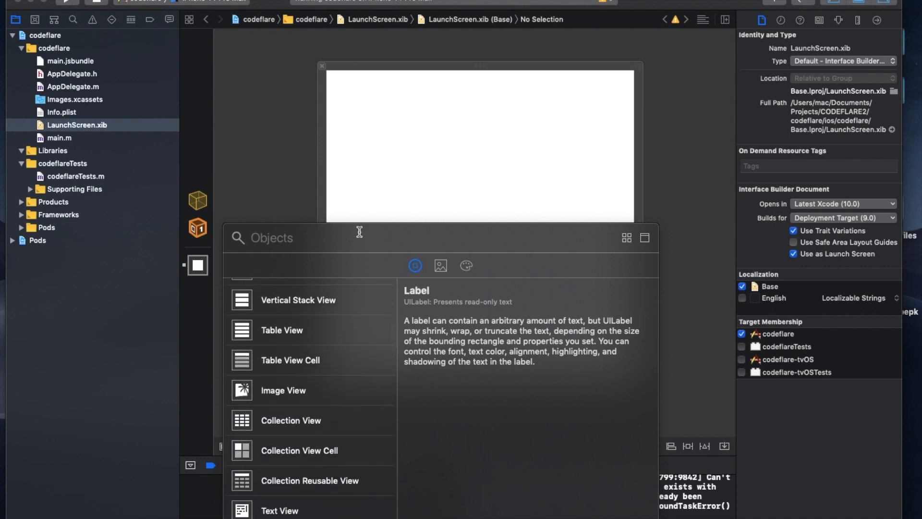
text(im)
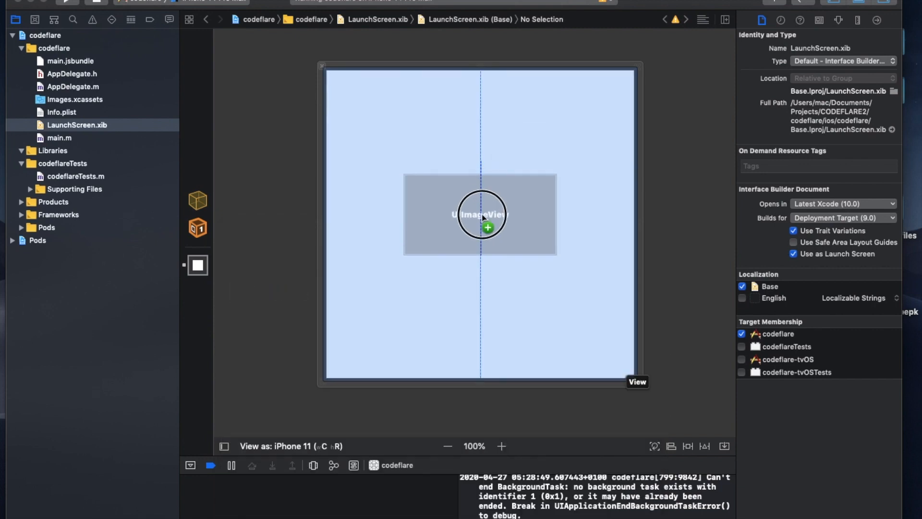
click(480, 214)
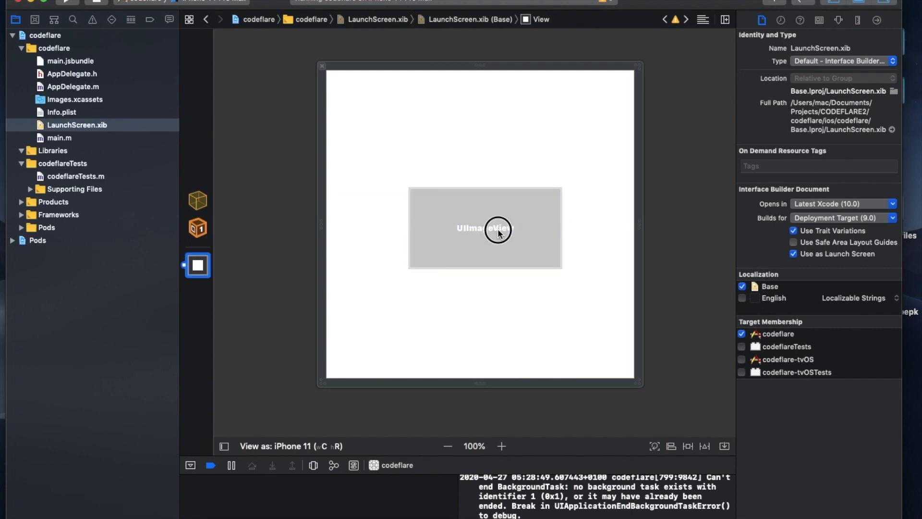
drag(498, 230, 500, 240)
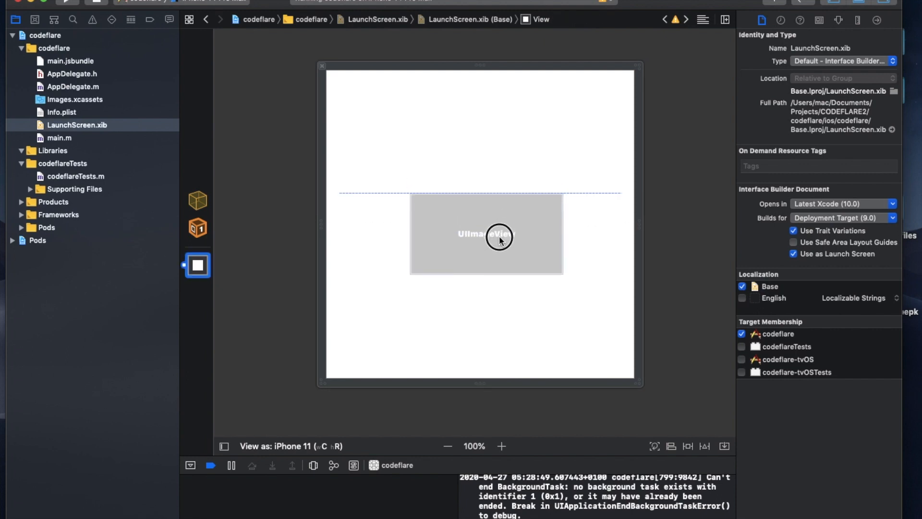
drag(500, 236, 494, 230)
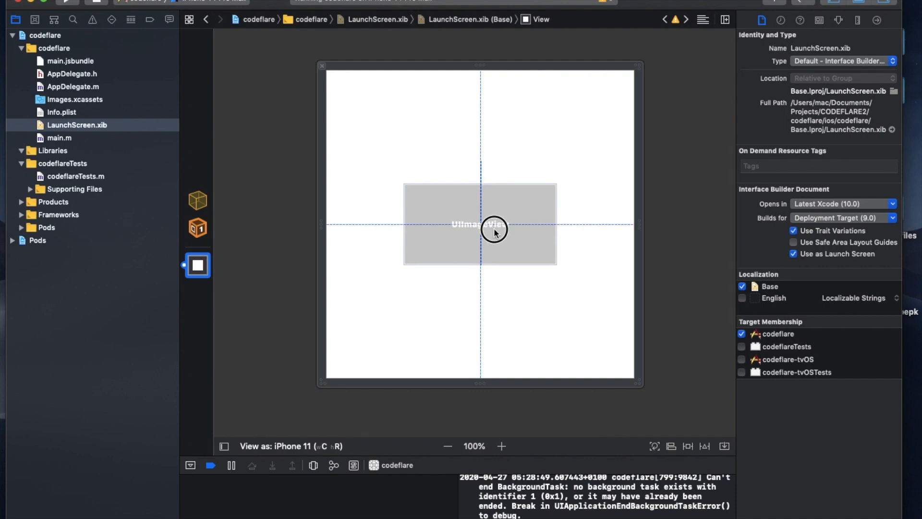
click(479, 225)
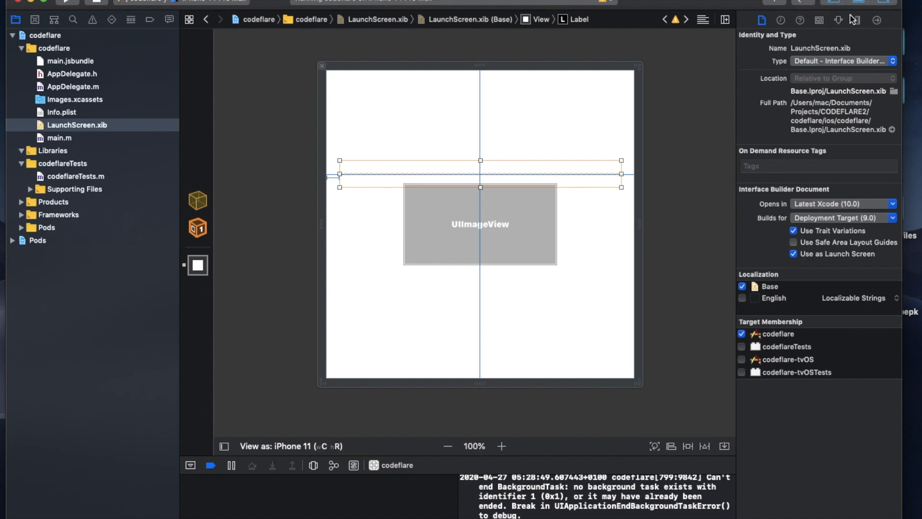
click(857, 19)
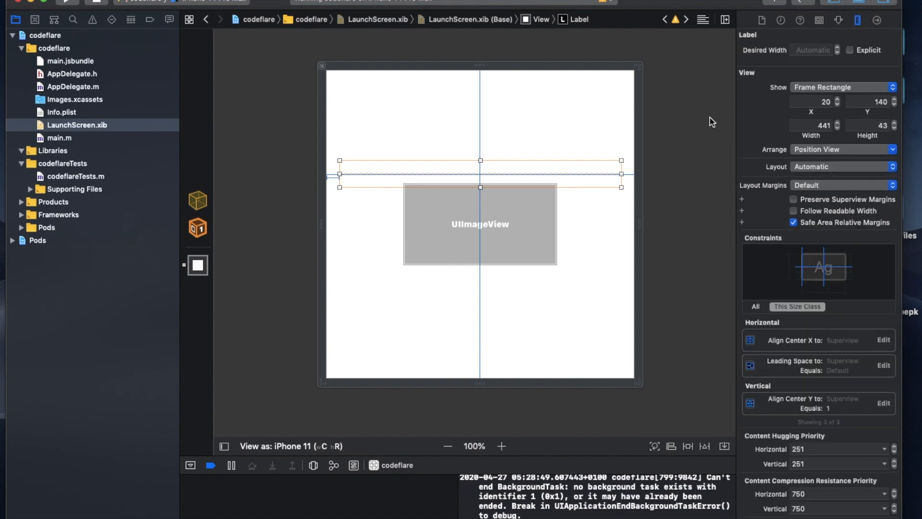
mouse_move(762, 28)
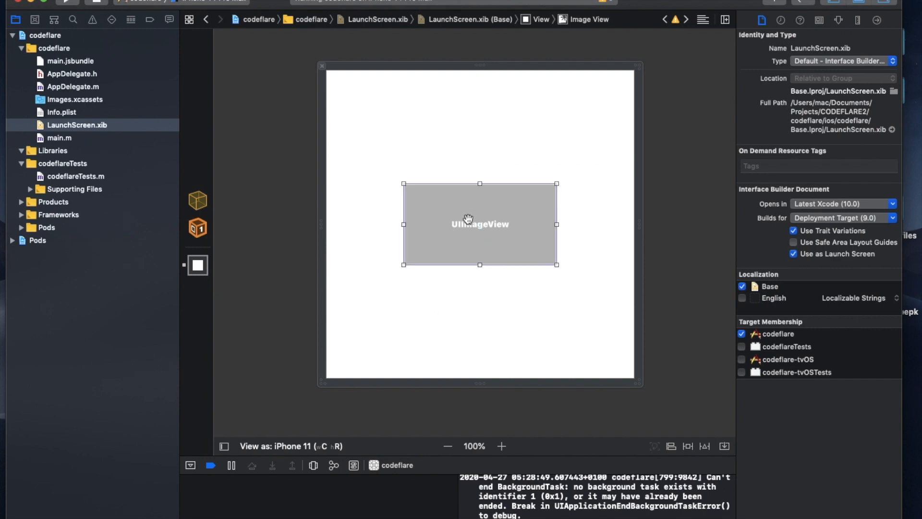
mouse_move(497, 222)
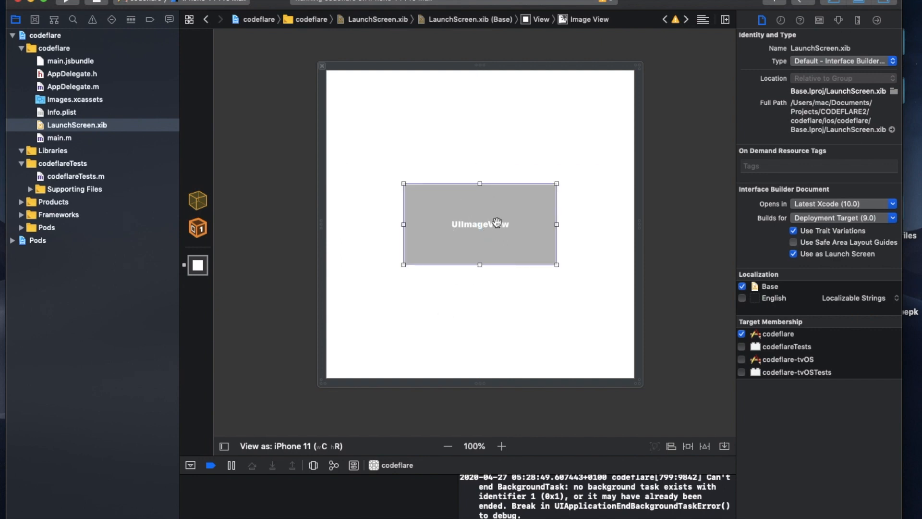
mouse_move(524, 204)
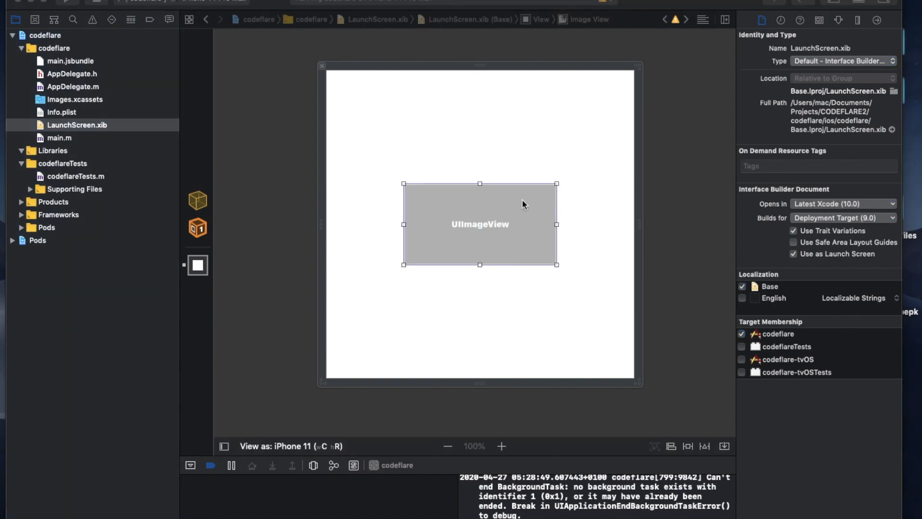
mouse_move(812, 131)
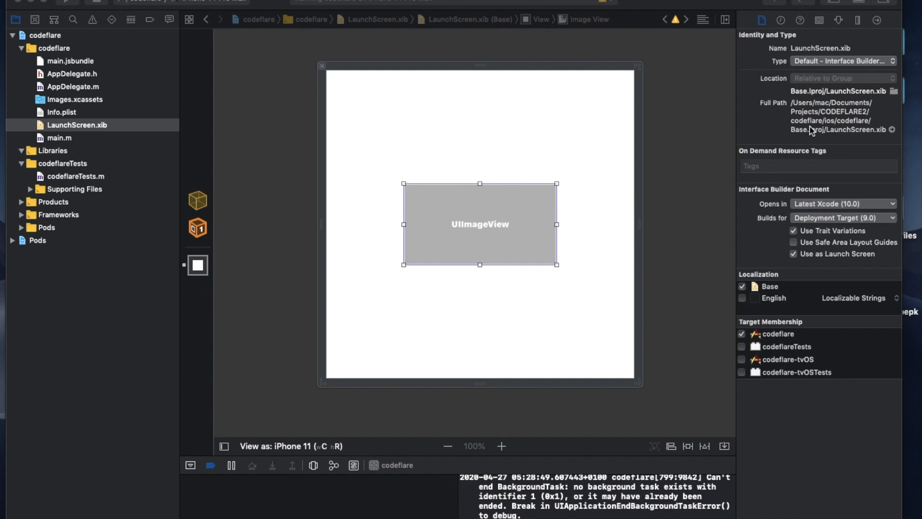
Set the image view's Image attribute to the orange C logo 'Image' asset.
click(840, 20)
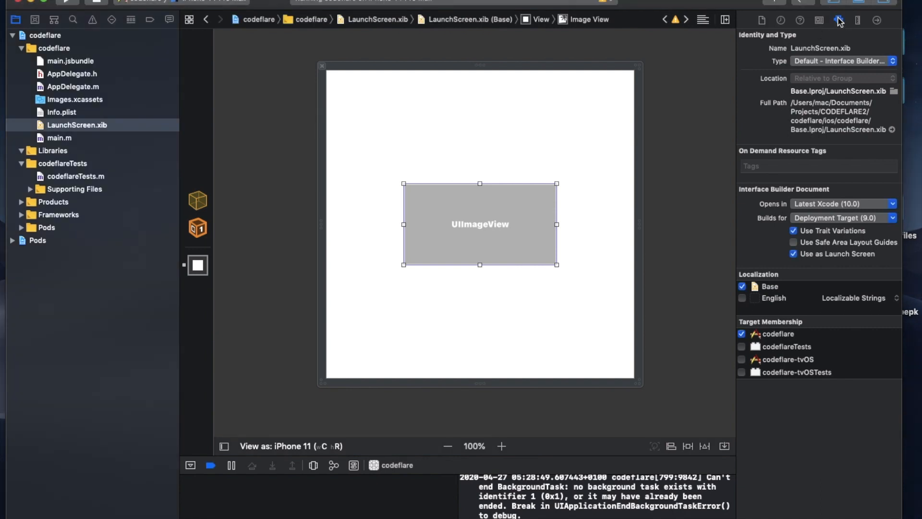
click(839, 20)
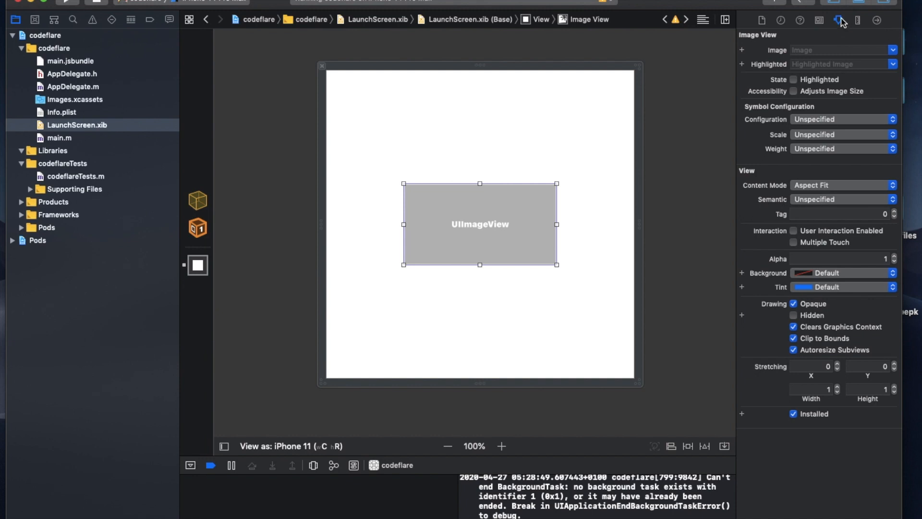
mouse_move(840, 21)
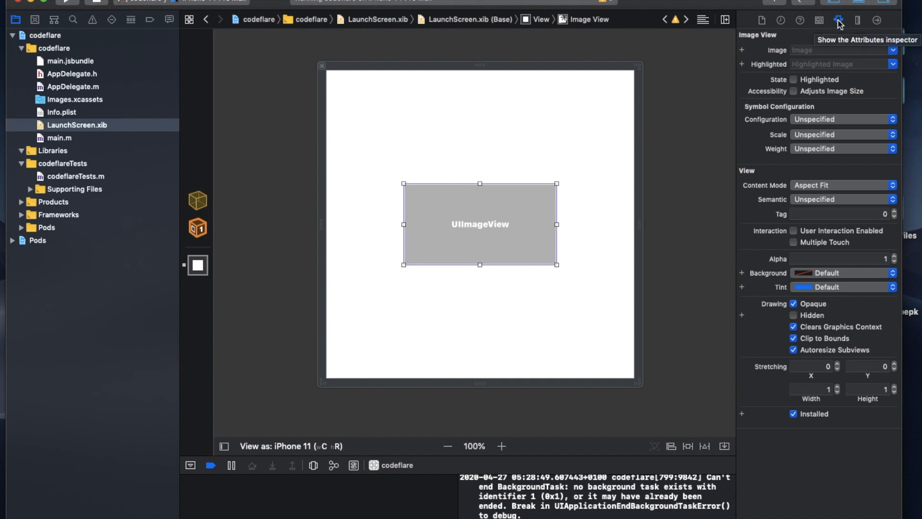
mouse_move(834, 30)
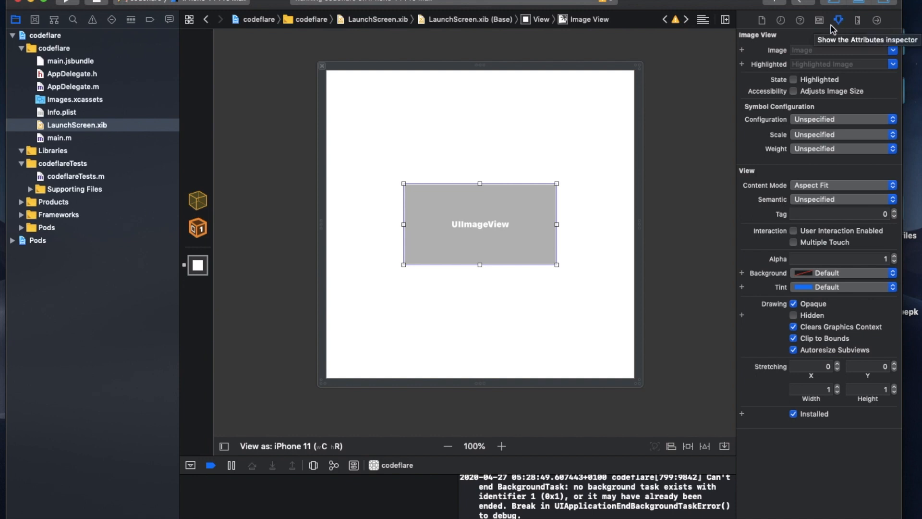
mouse_move(598, 170)
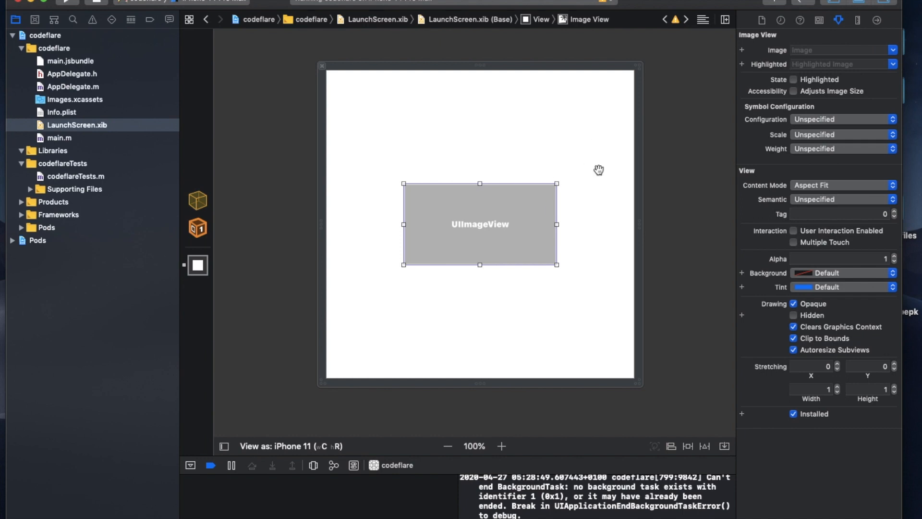
mouse_move(882, 46)
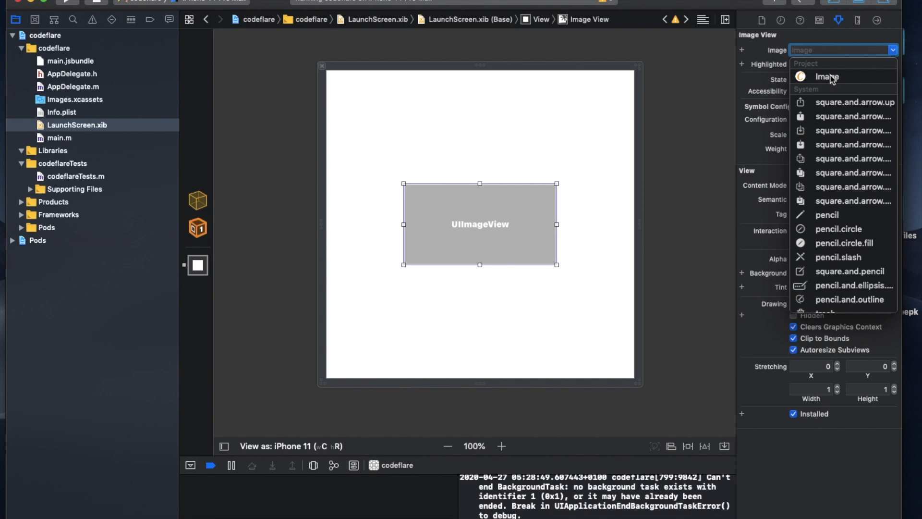
click(826, 76)
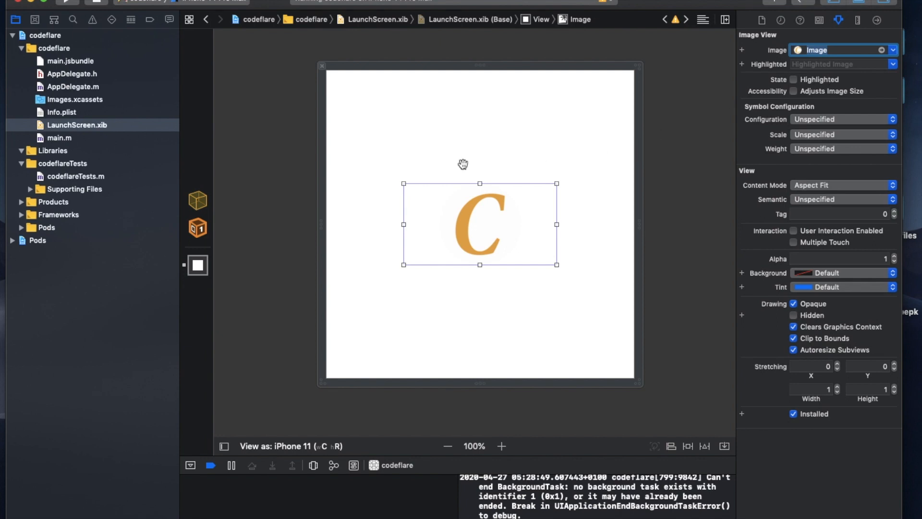
mouse_move(312, 173)
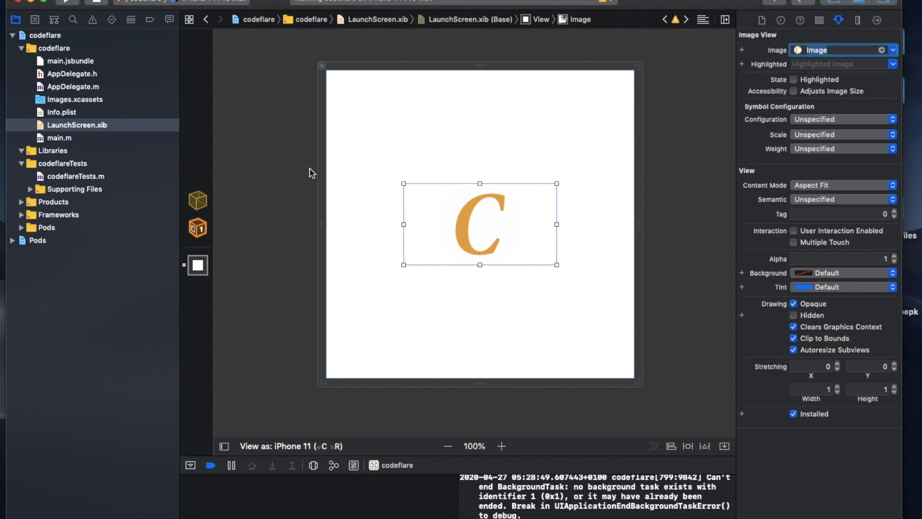
mouse_move(582, 123)
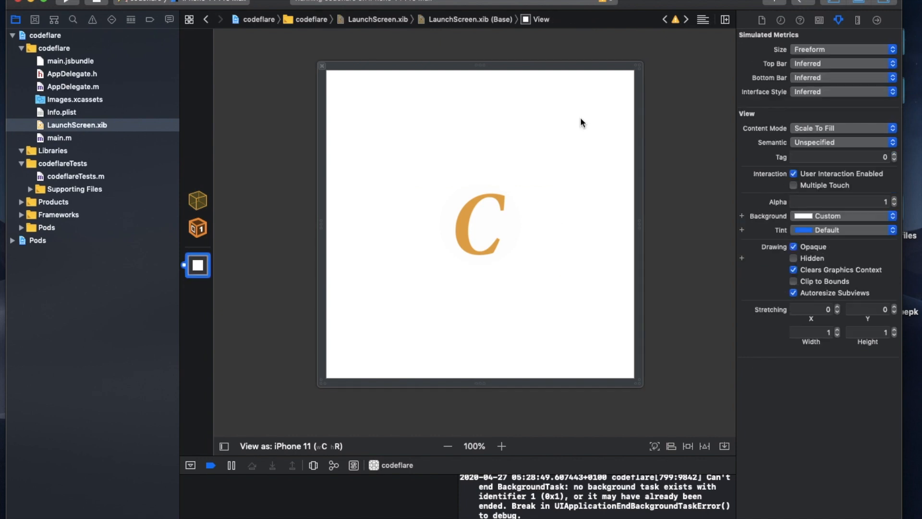
mouse_move(703, 49)
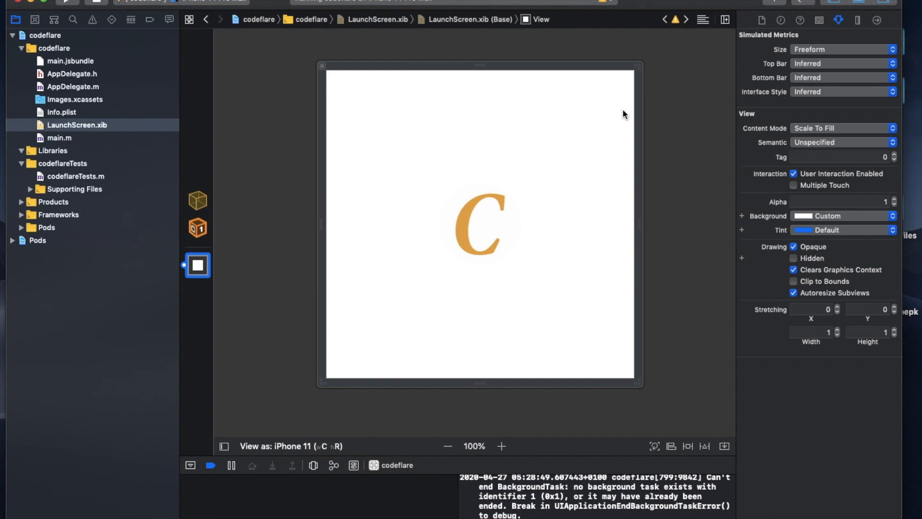
click(479, 224)
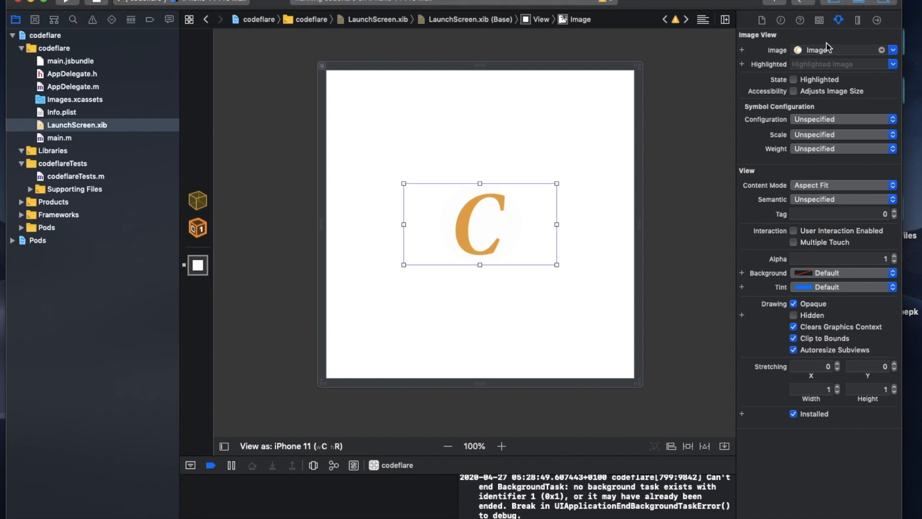
mouse_move(859, 20)
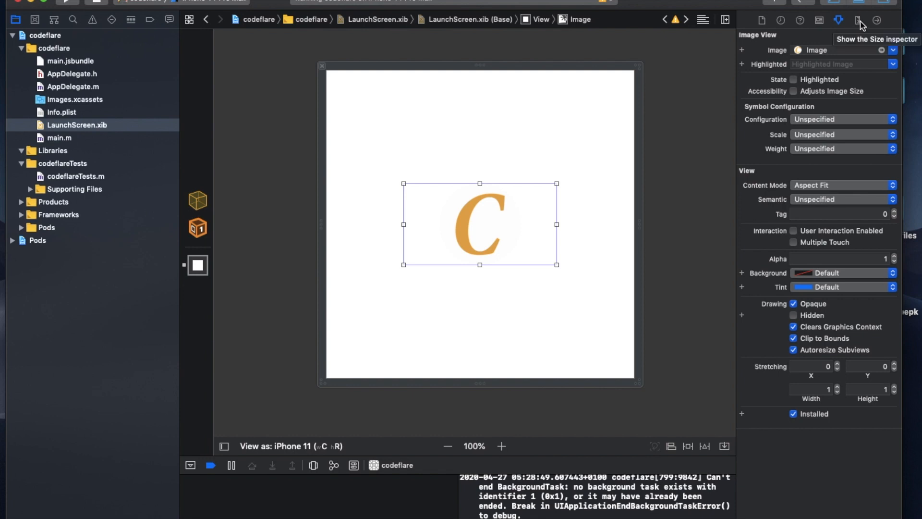
Adjust the logo image view's autoresizing struts so it stays centred.
click(859, 19)
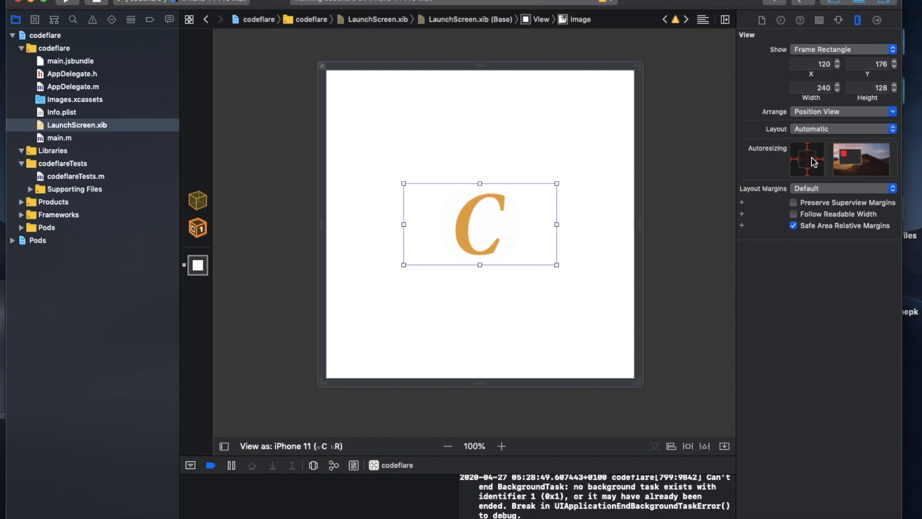
mouse_move(809, 160)
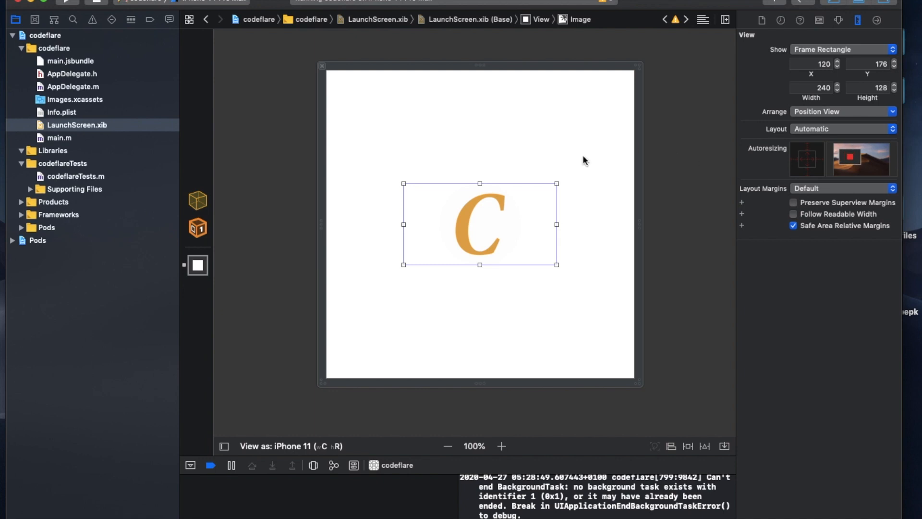
click(256, 128)
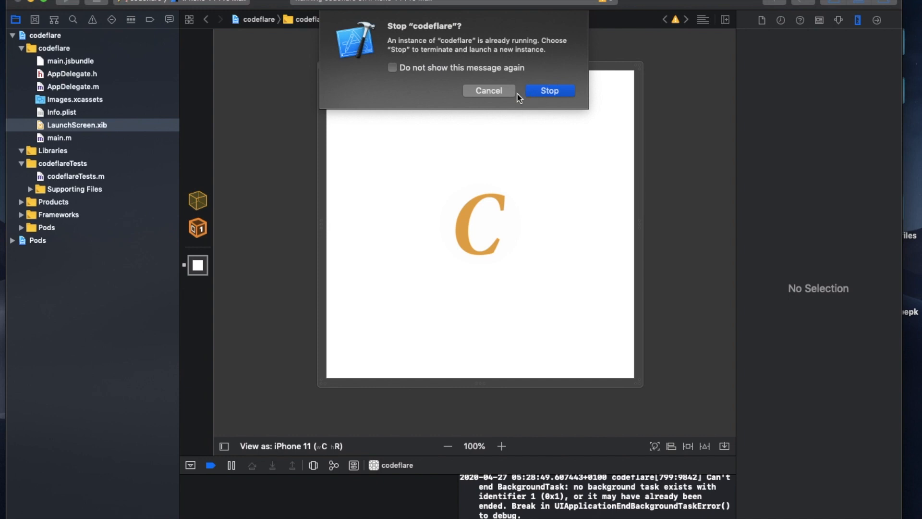
Stop the running codeflare app and relaunch the rebuilt version in the Simulator.
click(550, 91)
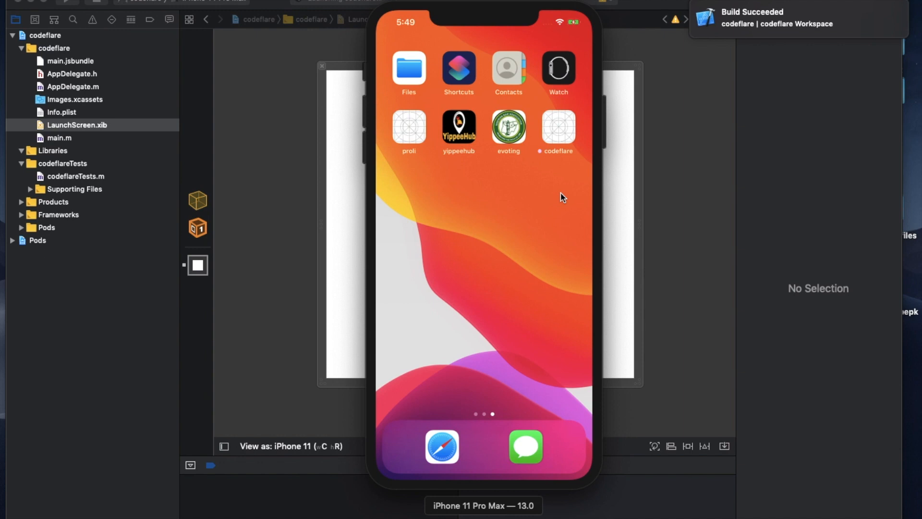
click(556, 126)
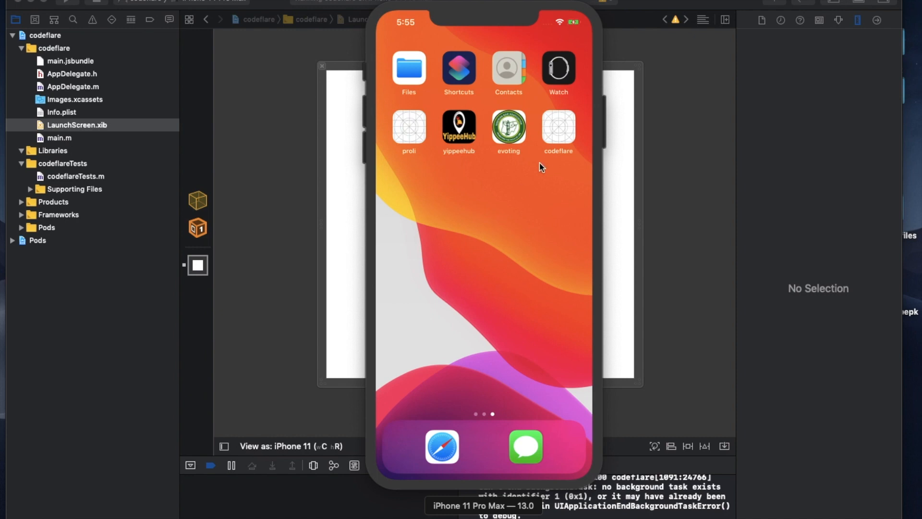
mouse_move(547, 157)
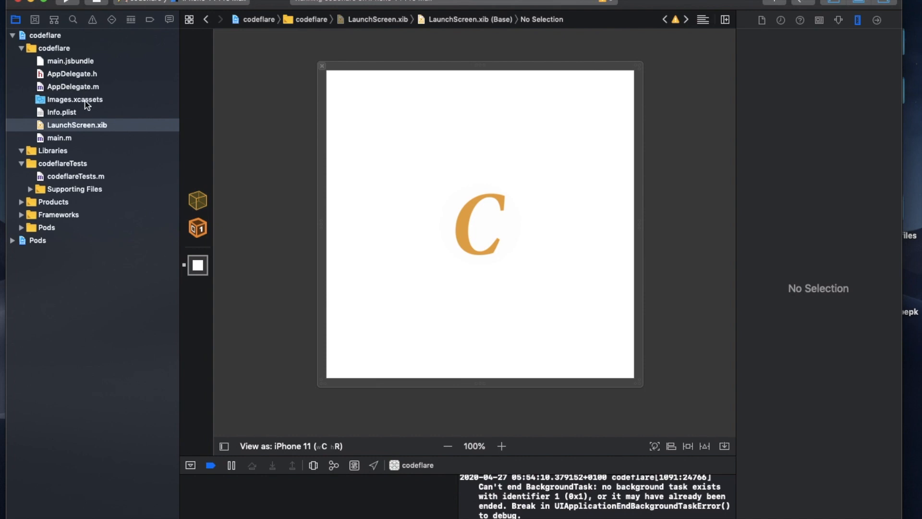
Show the empty AppIcon set inside Images.xcassets.
click(76, 99)
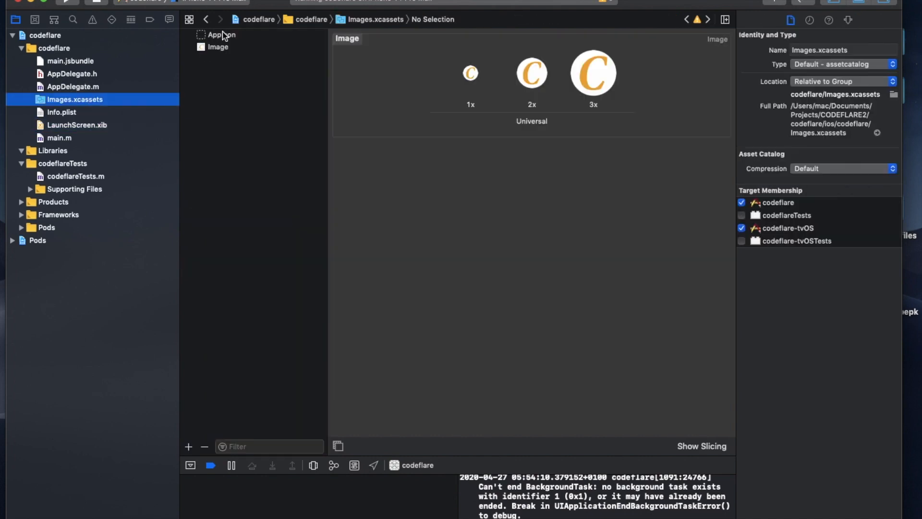
click(223, 34)
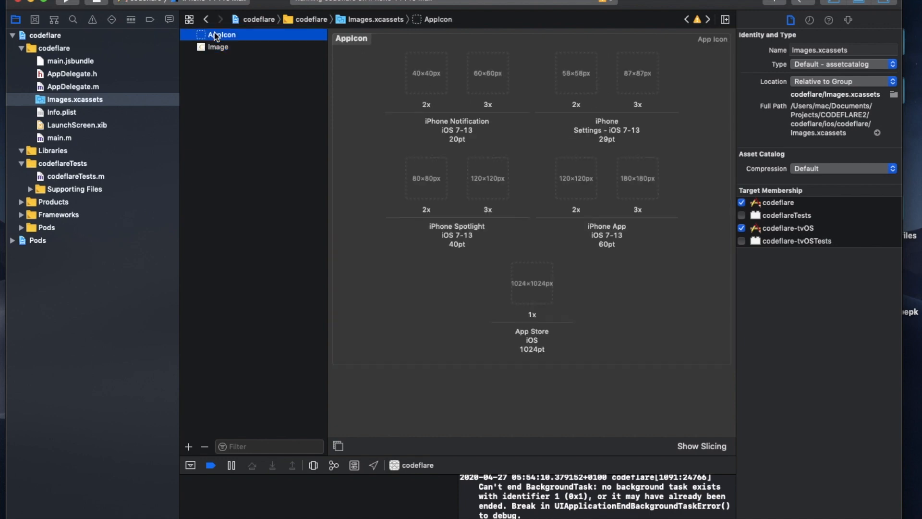
mouse_move(507, 289)
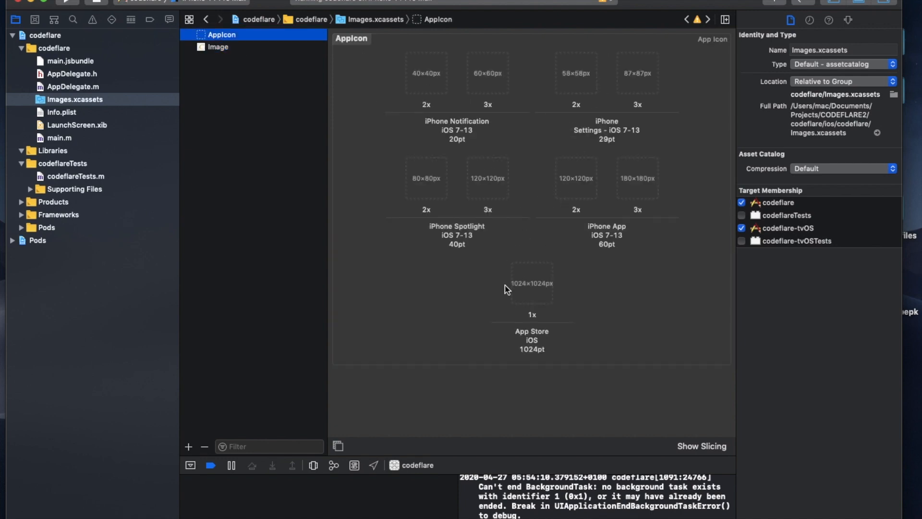
mouse_move(519, 316)
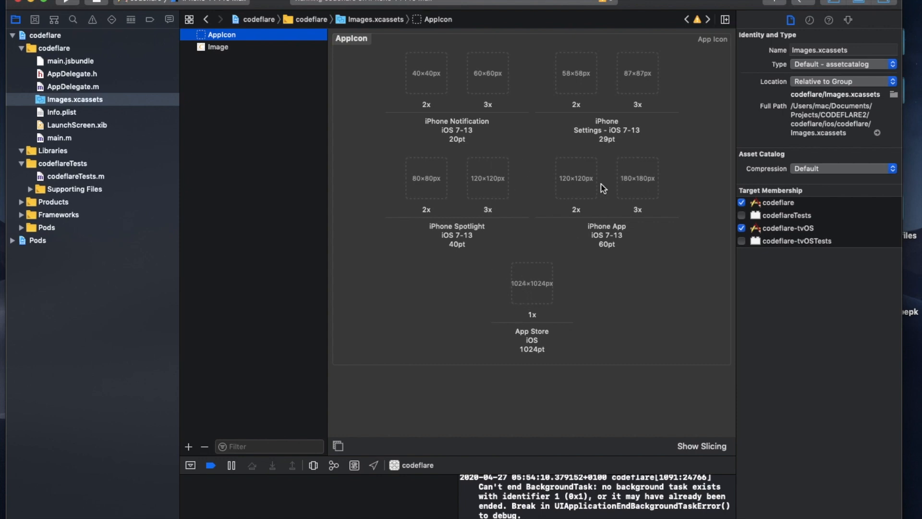
mouse_move(465, 167)
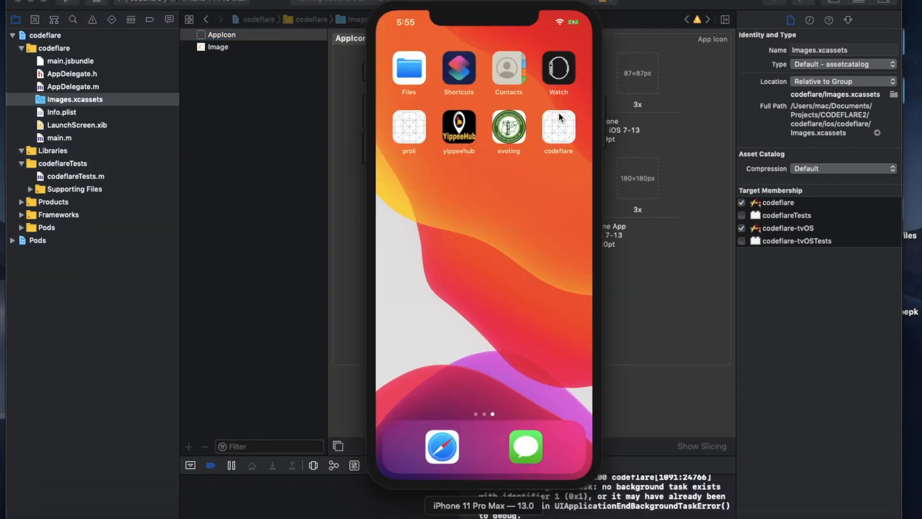
mouse_move(376, 139)
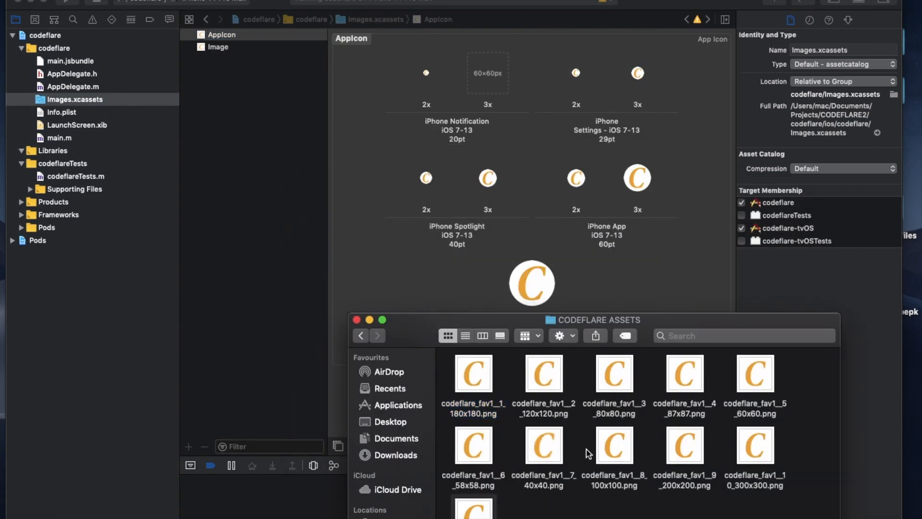
Drop the 60×60 logo into the notification slot and close CODEFLARE ASSETS.
drag(755, 374, 487, 82)
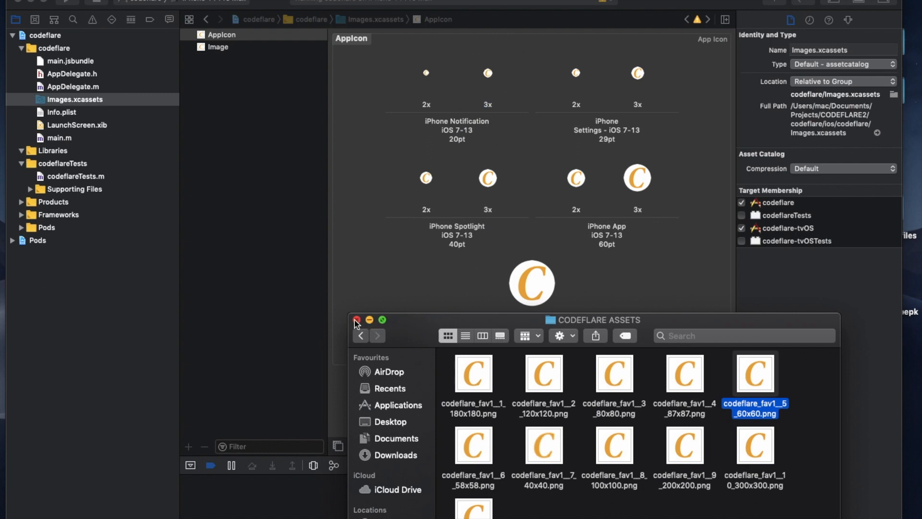
click(354, 322)
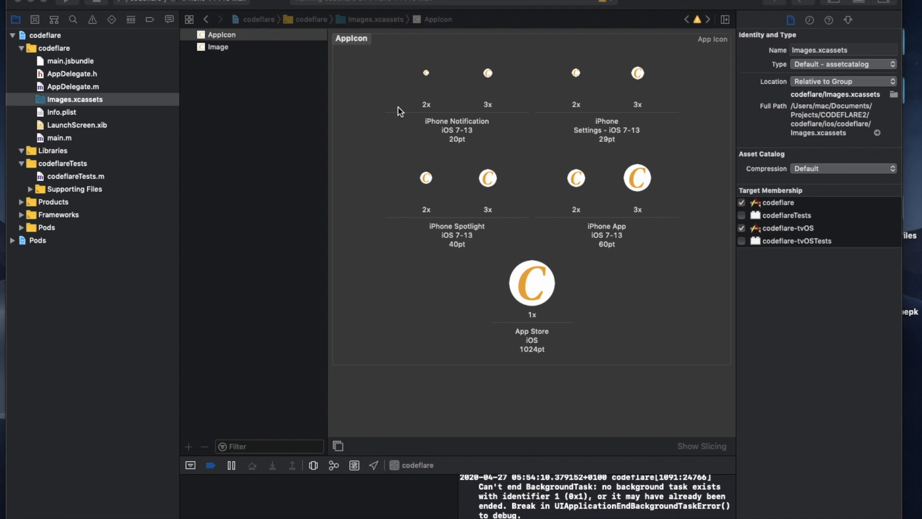
mouse_move(438, 96)
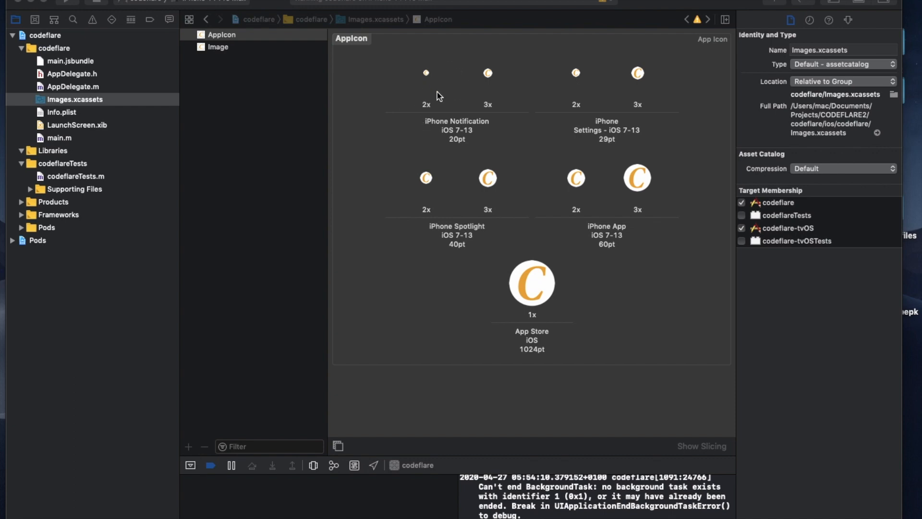
click(222, 34)
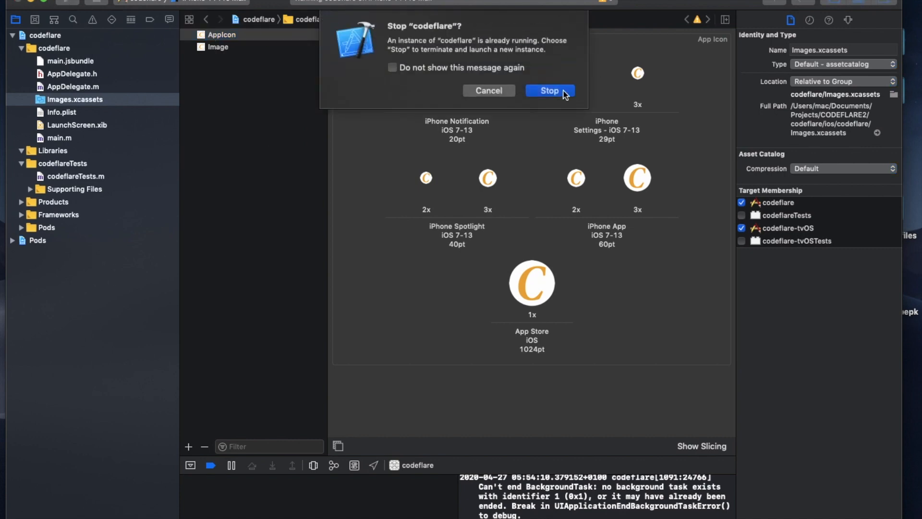
Relaunch codeflare, stopping the old instance and letting the build continue.
click(549, 90)
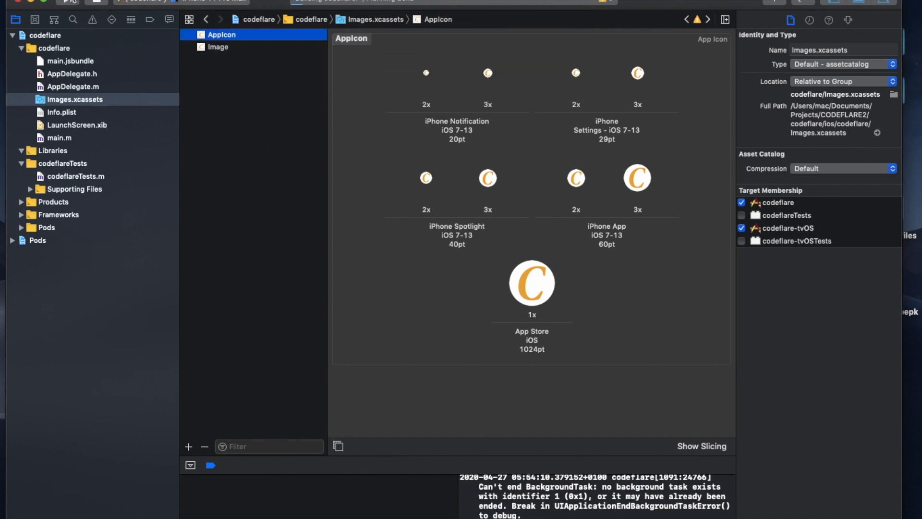
click(68, 2)
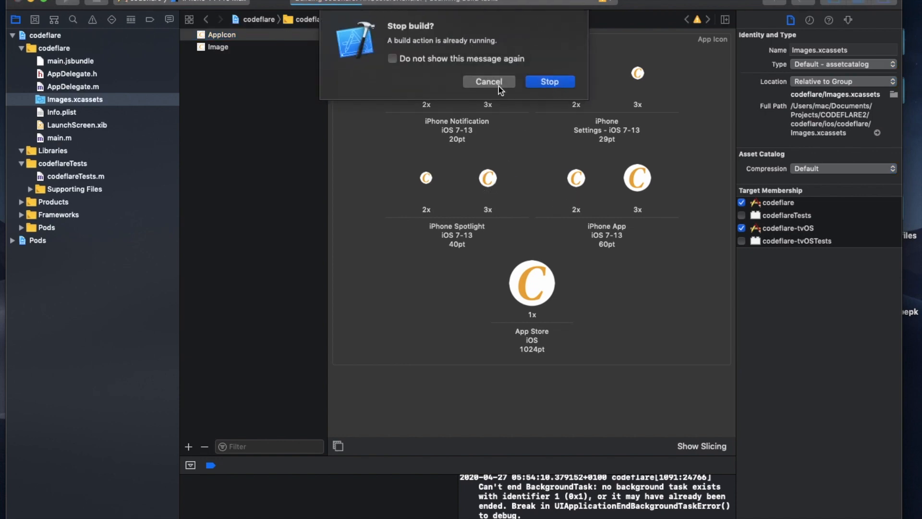
click(489, 81)
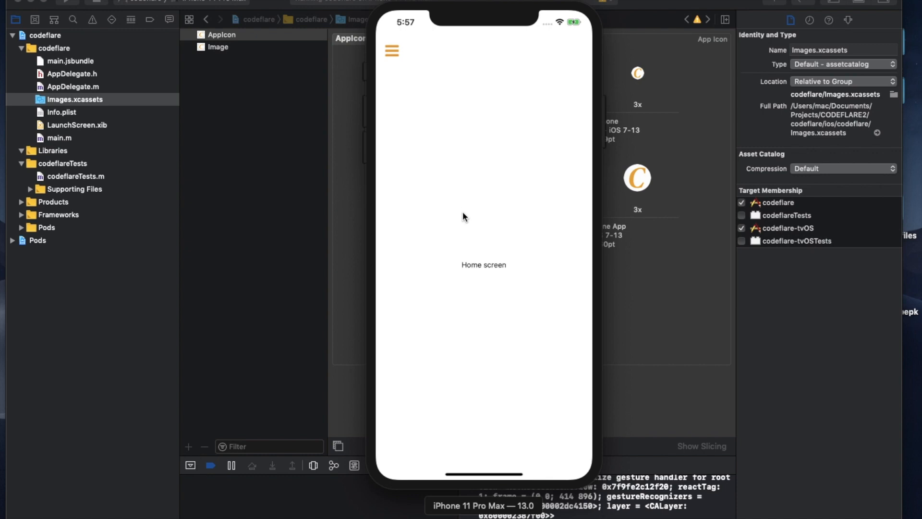
mouse_move(475, 228)
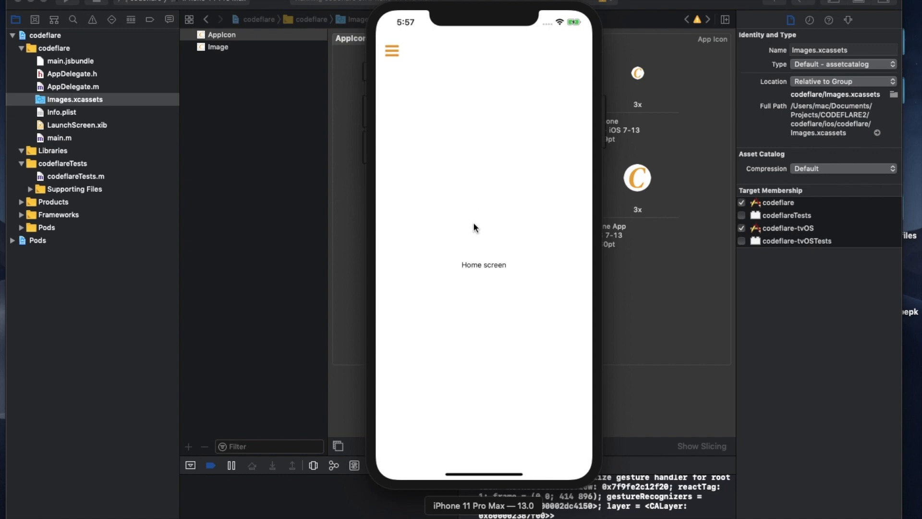